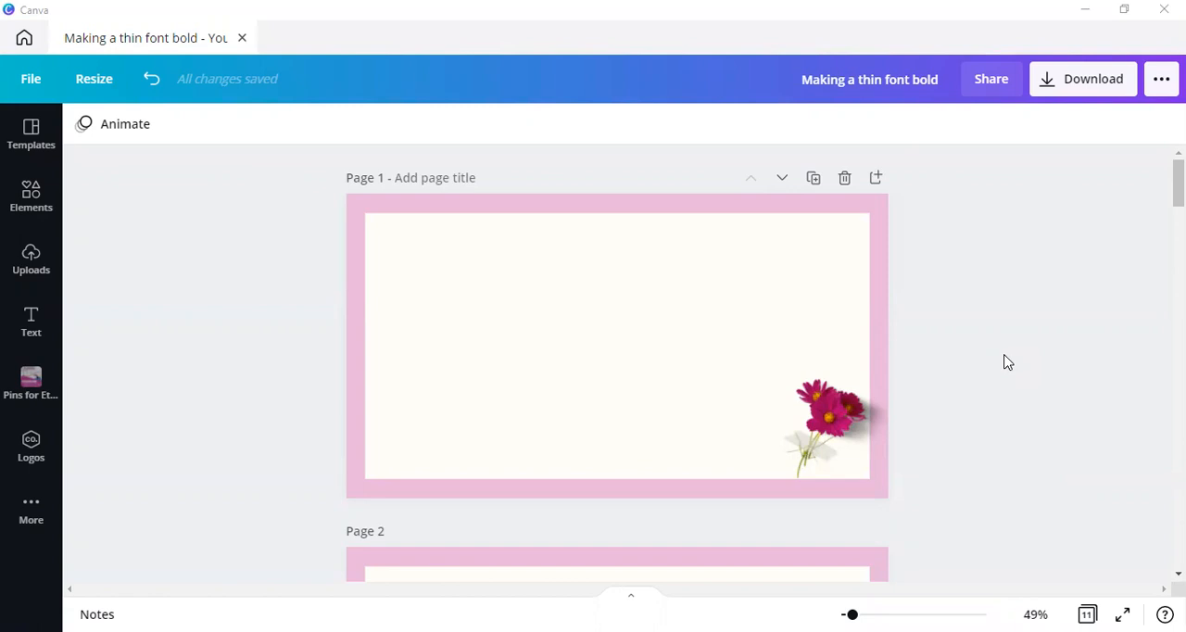
Add a 'Your paragraph text' Anton box, turn off all-caps and move it to the upper-left
left_click(869, 78)
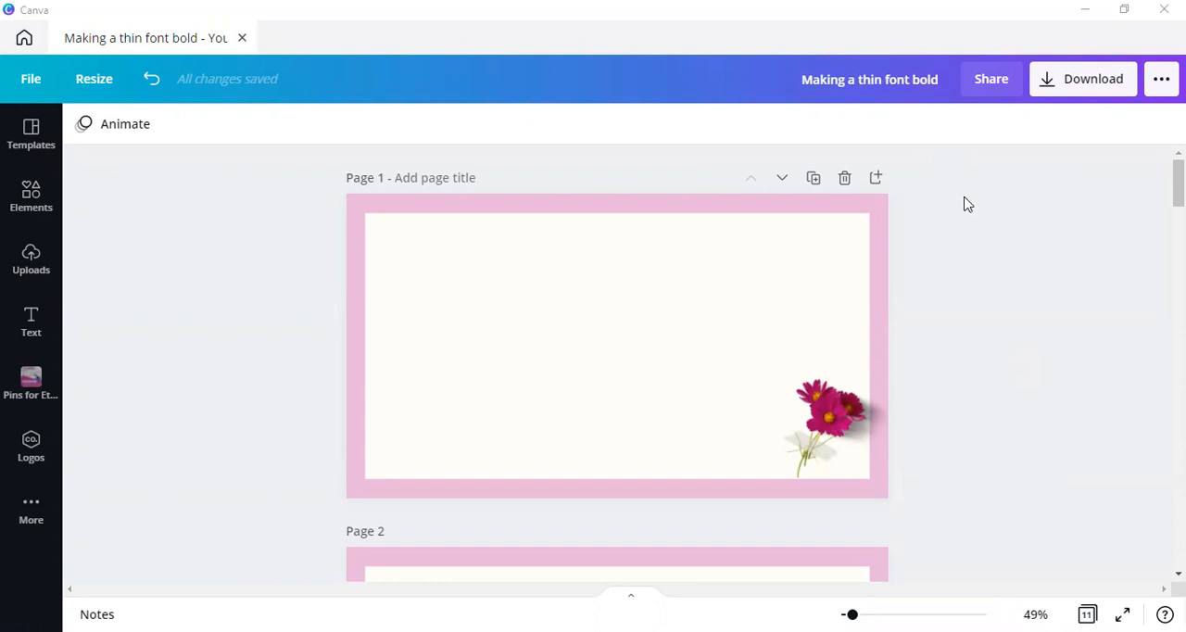
mouse_move(971, 339)
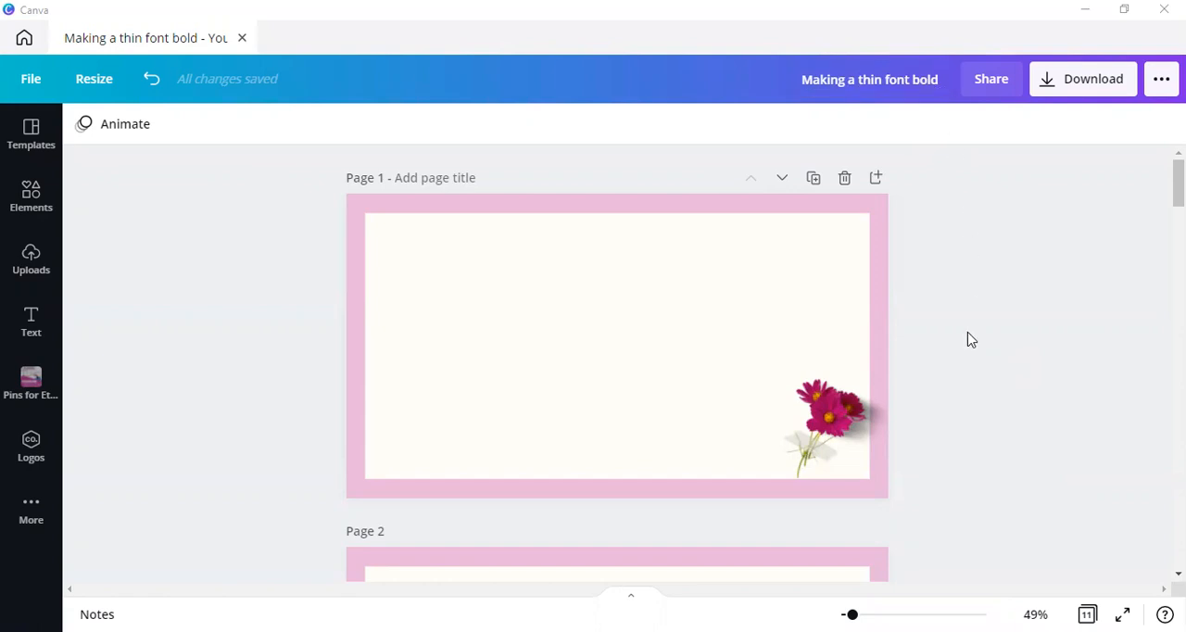
mouse_move(1001, 359)
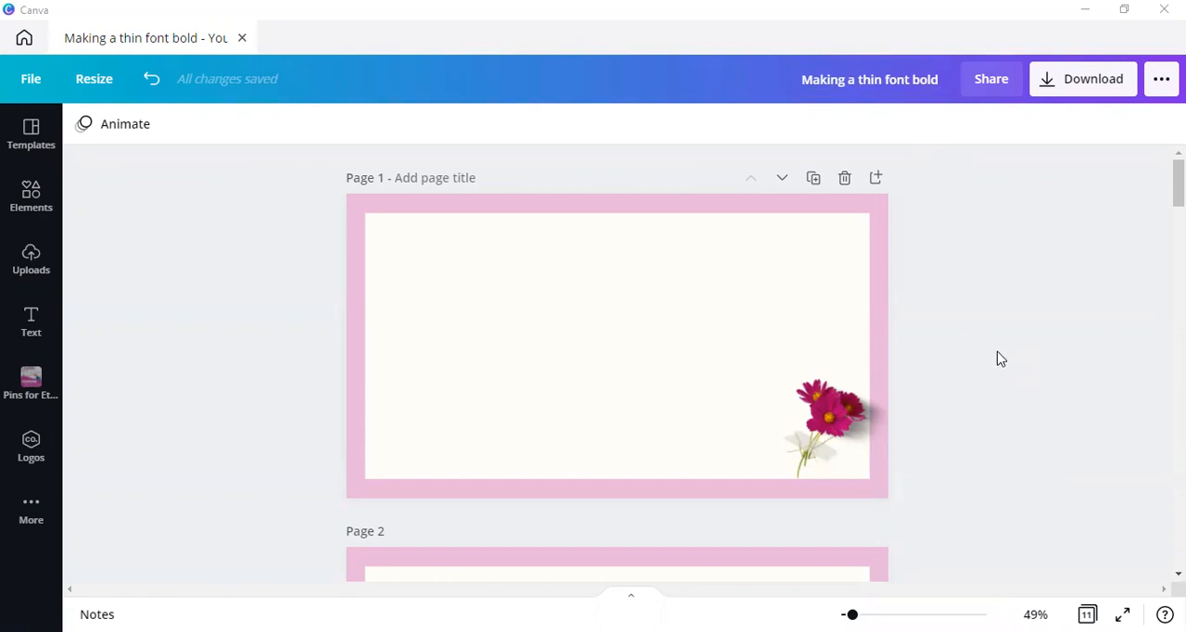
left_click(574, 300)
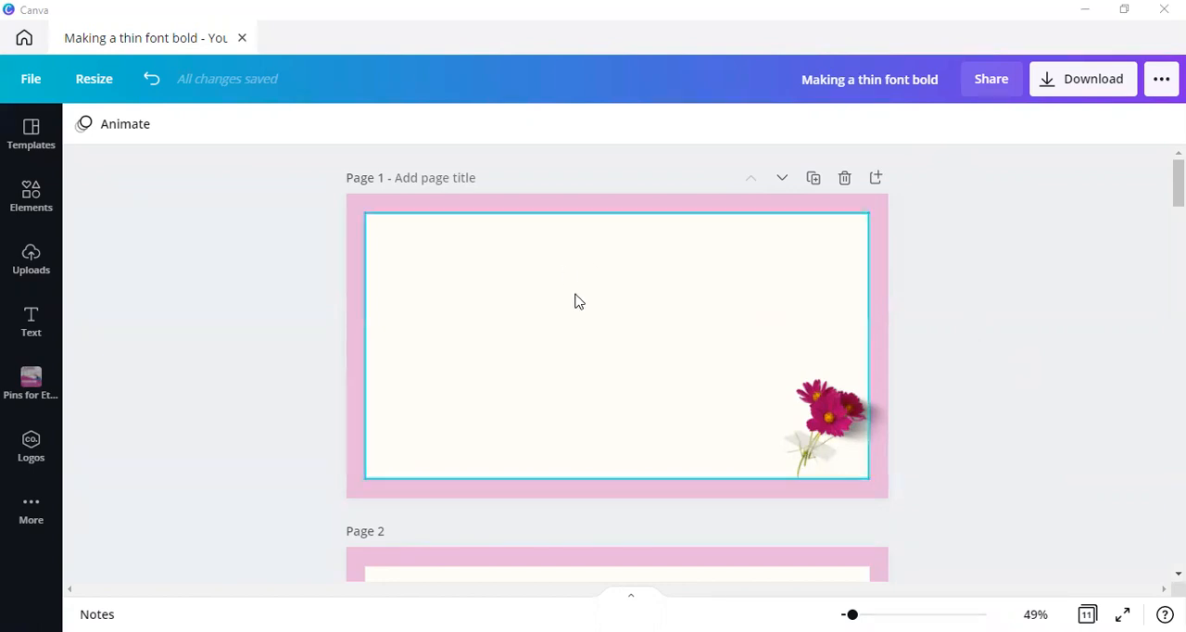
mouse_move(559, 316)
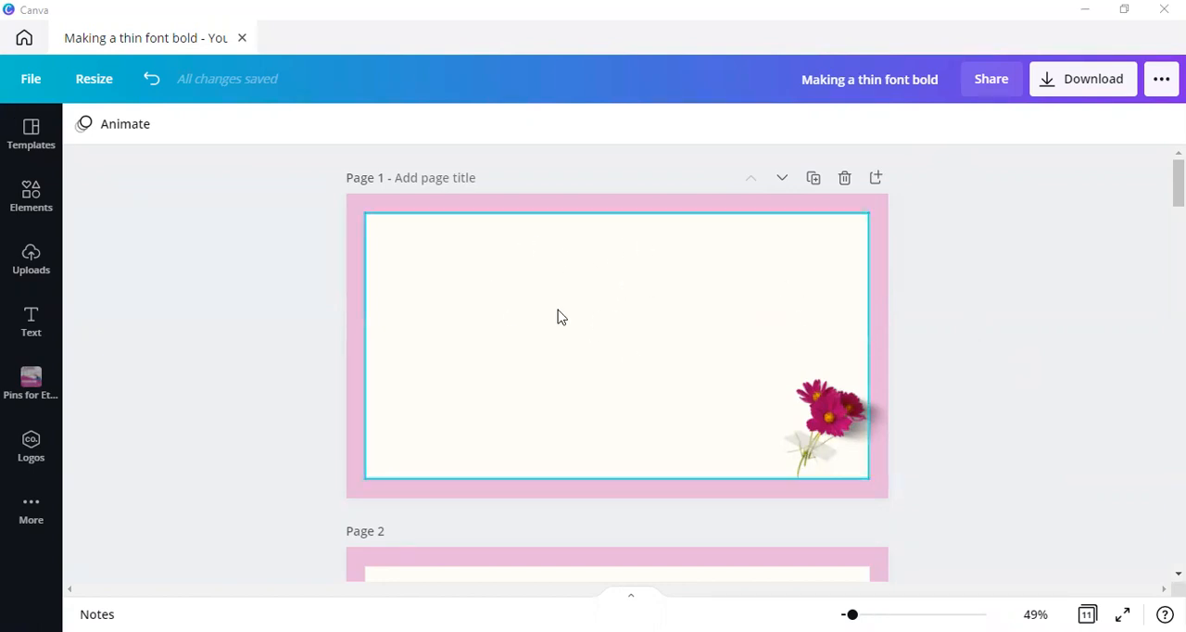
left_click(556, 315)
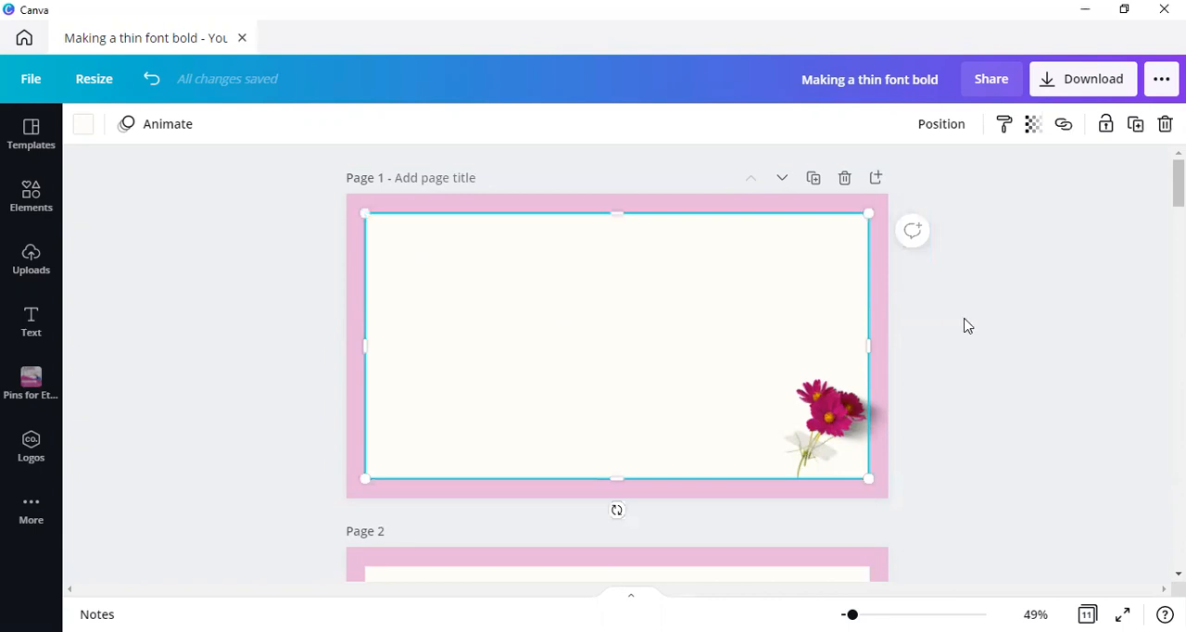
mouse_move(756, 304)
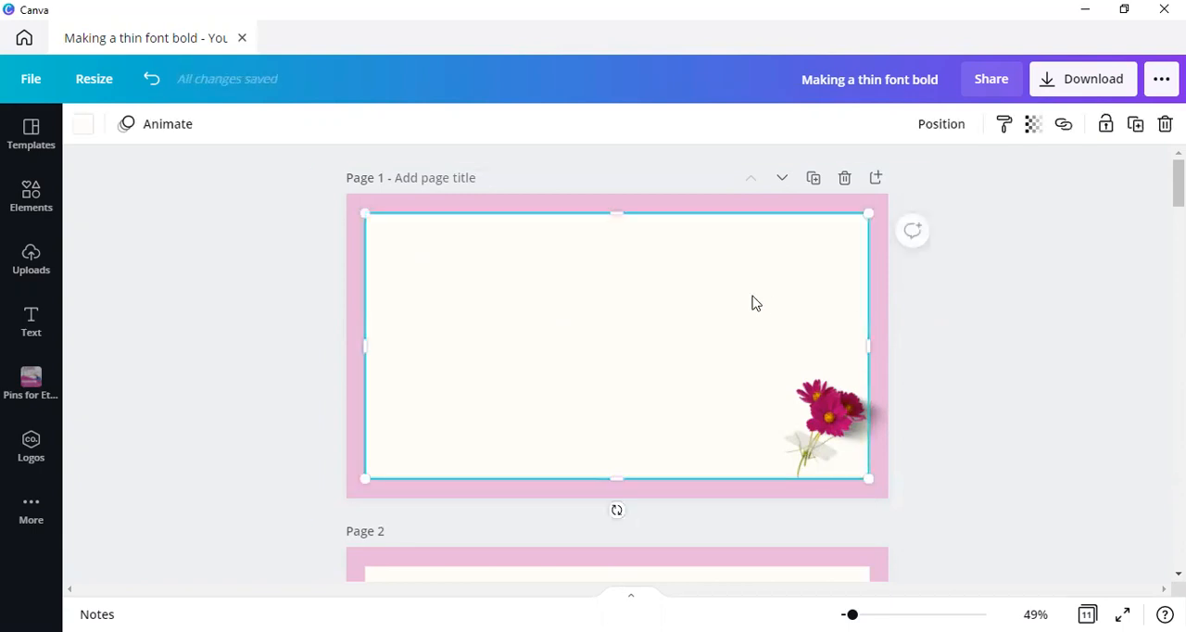
left_click(615, 344)
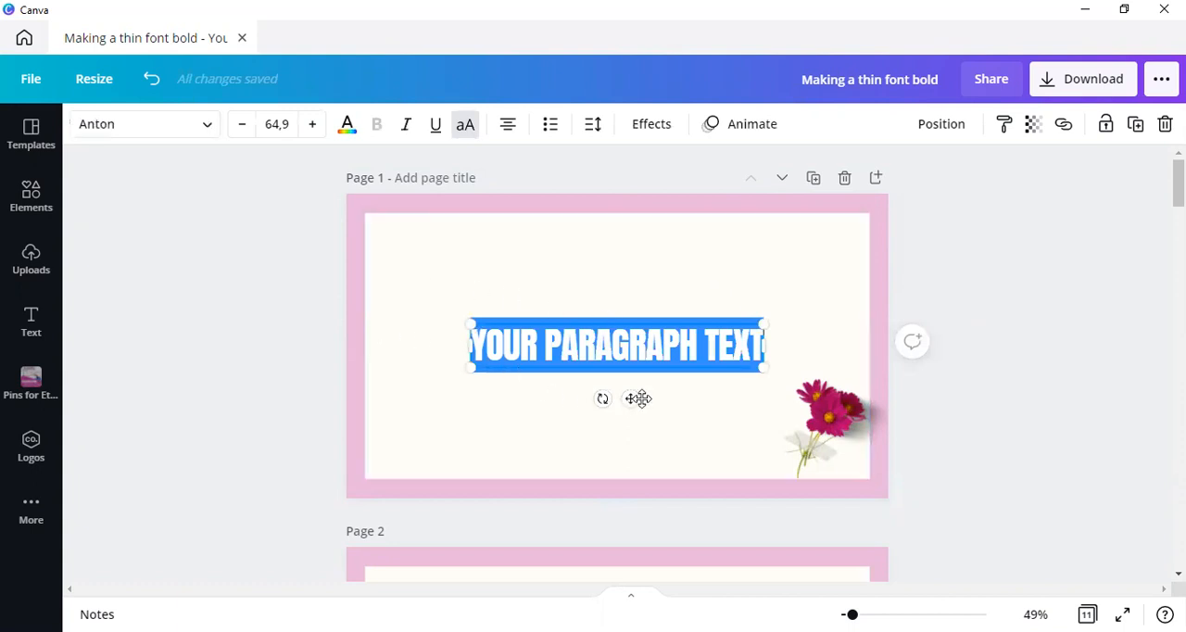
left_click(465, 122)
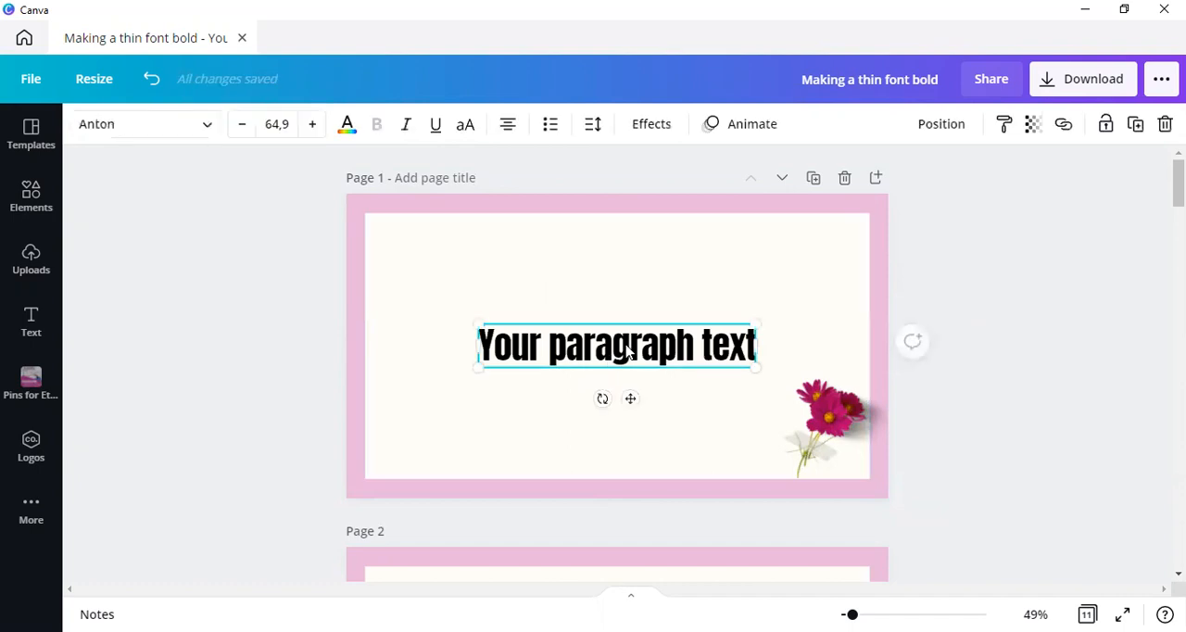
left_click_drag(615, 345, 541, 256)
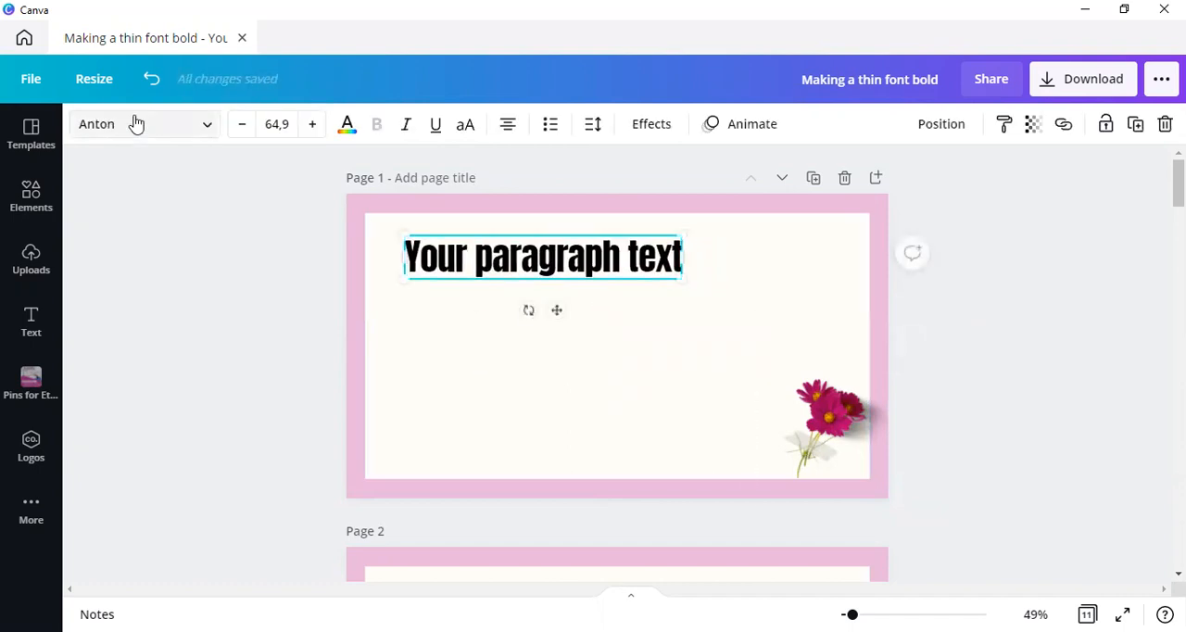
mouse_move(377, 122)
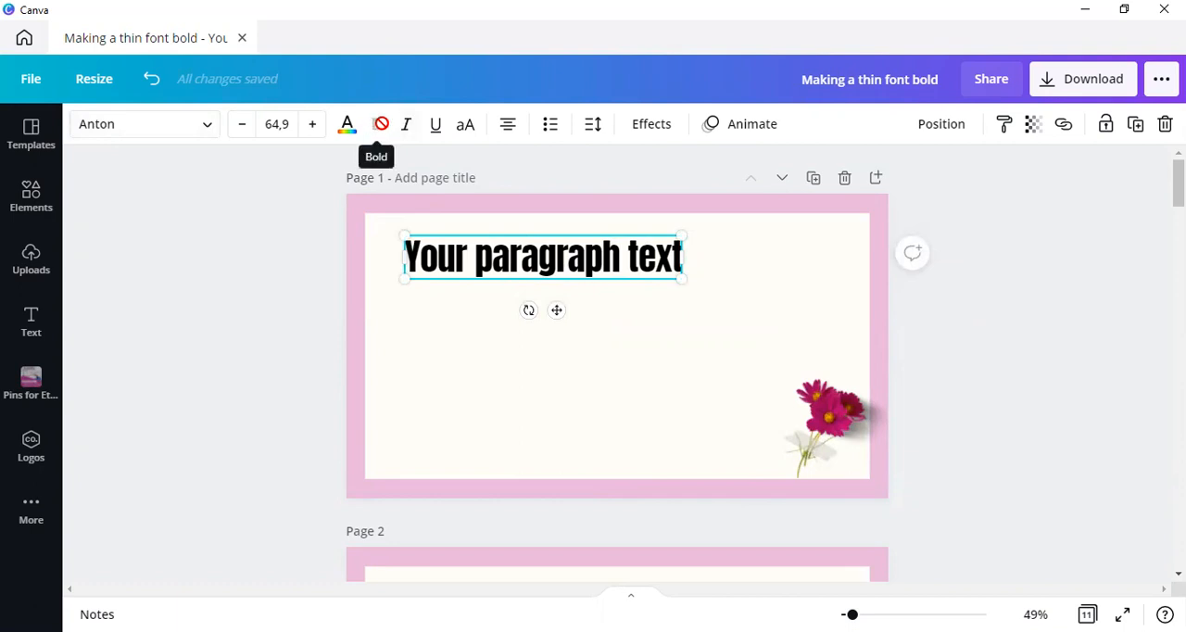
Try Bold on the Anton text, then duplicate it and layer the copy over the original
left_click(376, 123)
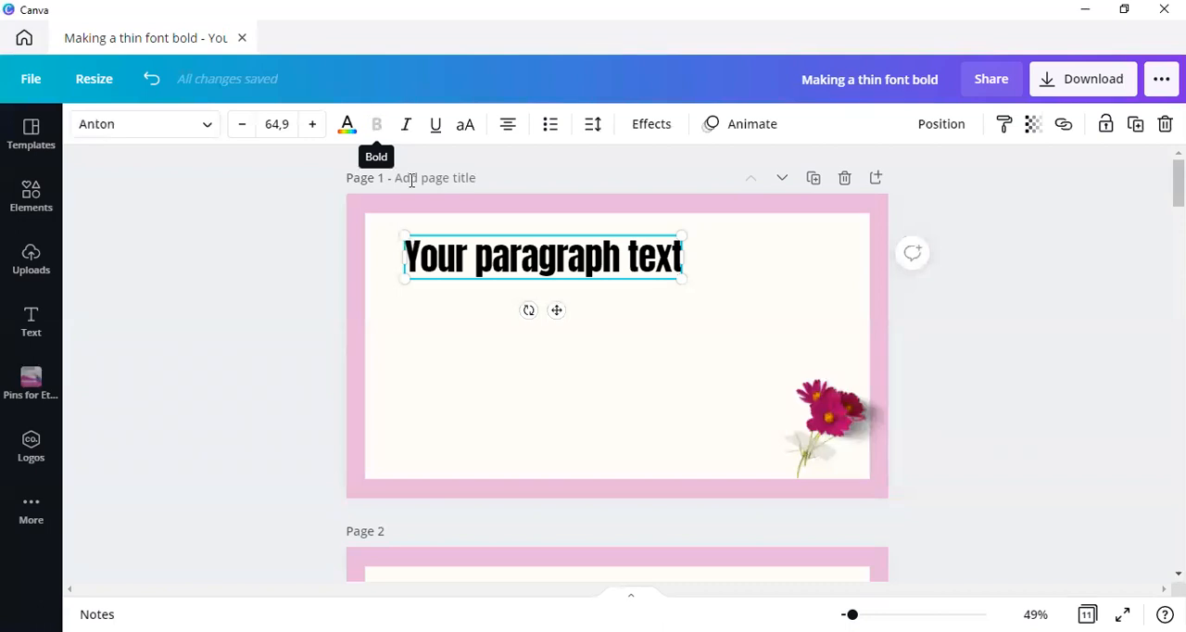
mouse_move(956, 152)
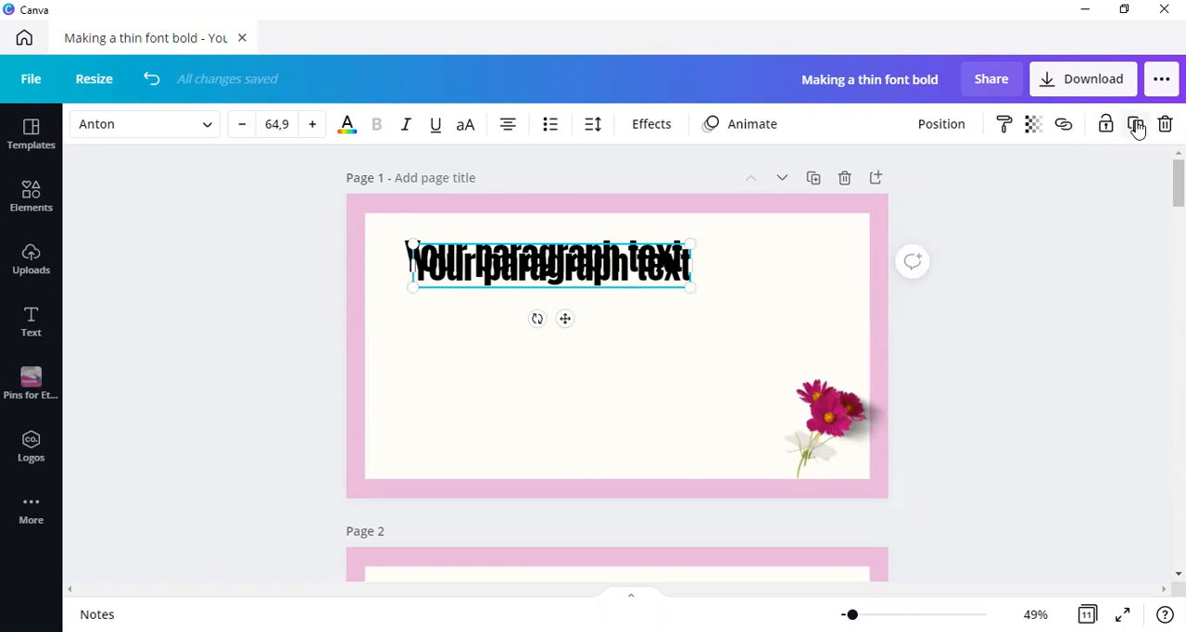
left_click(556, 296)
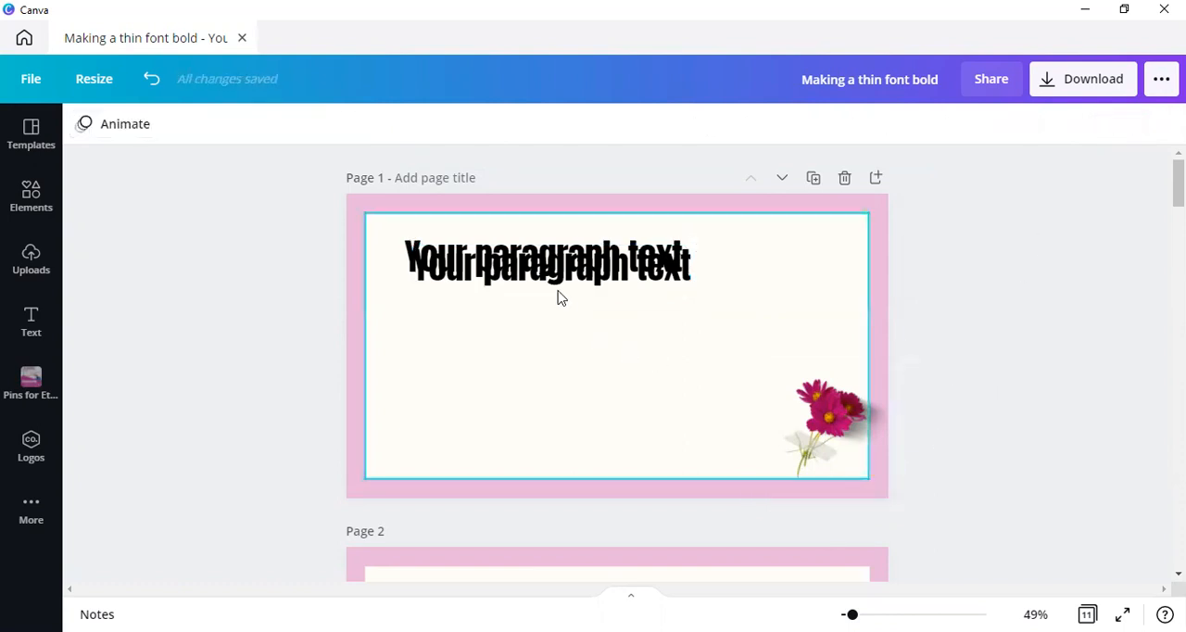
left_click(546, 263)
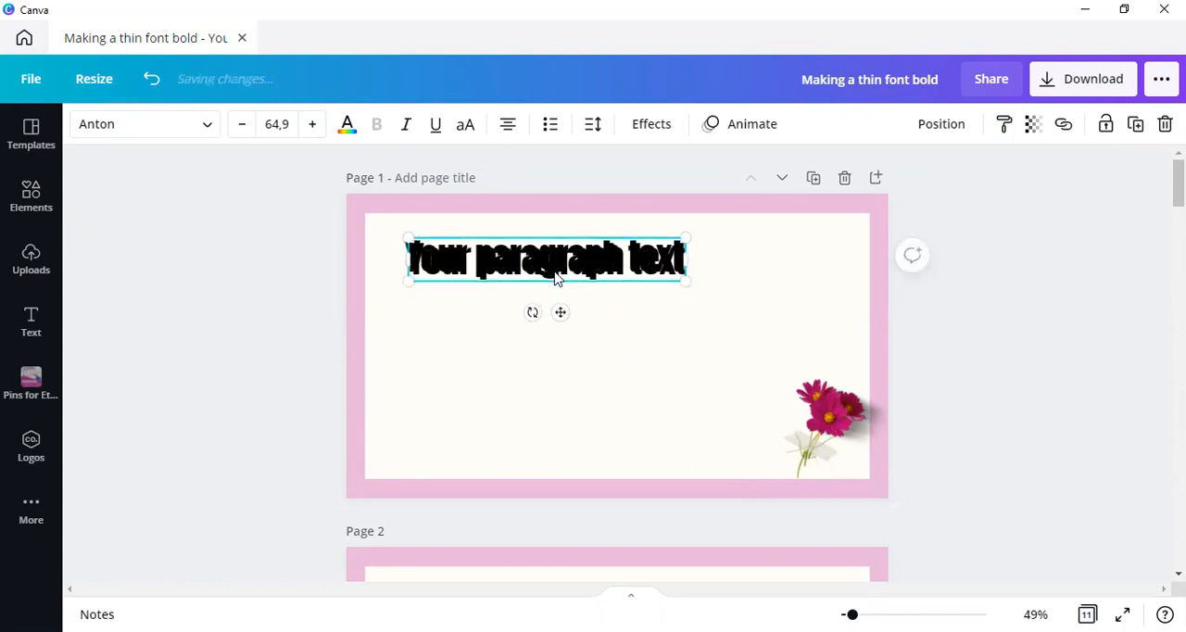
left_click(376, 122)
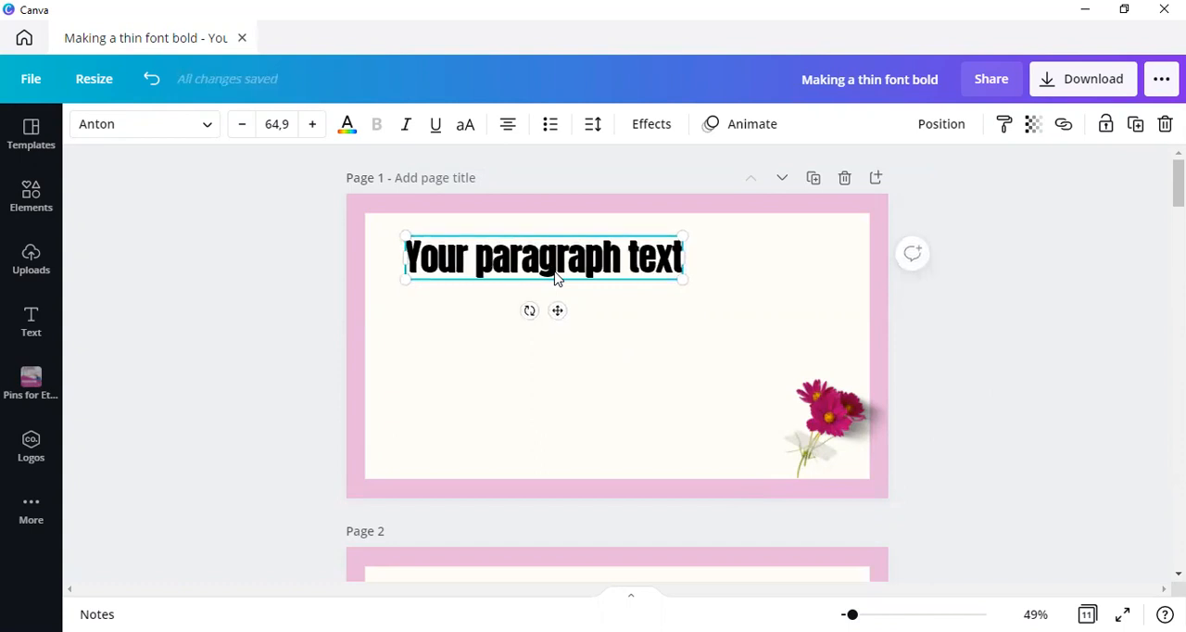
Zoom in on the heading and select the stacked 'Your paragraph text' boxes
left_click_drag(850, 615, 856, 615)
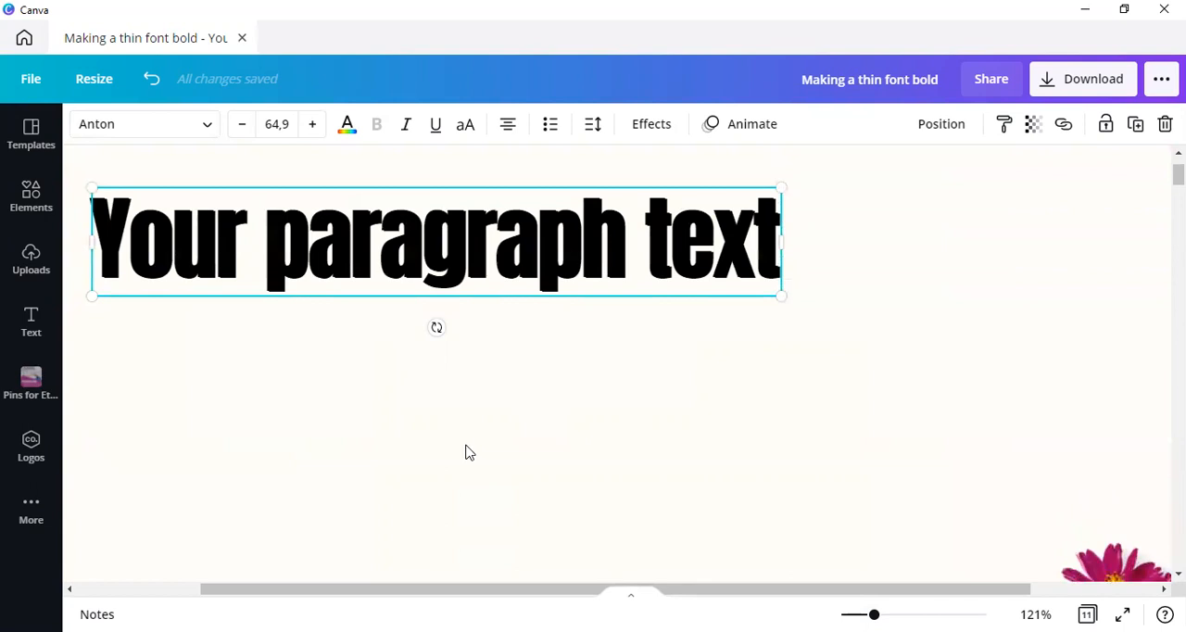
mouse_move(602, 267)
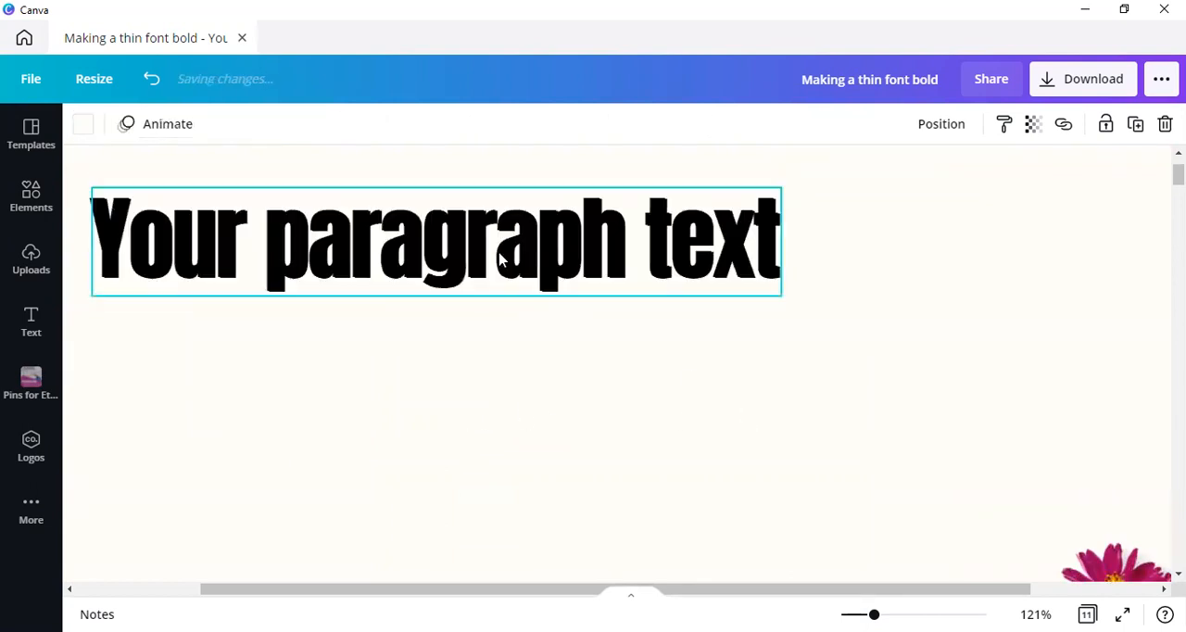
left_click(436, 241)
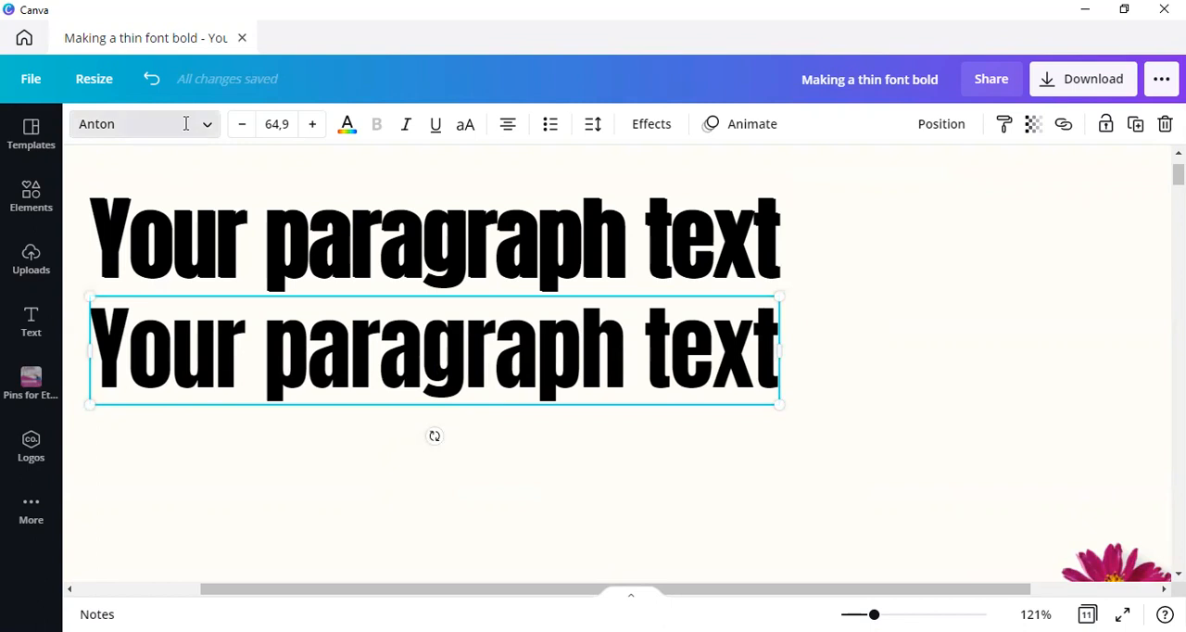
Switch the second 'Your paragraph text' line from Anton to the Gistesy script font
left_click(139, 123)
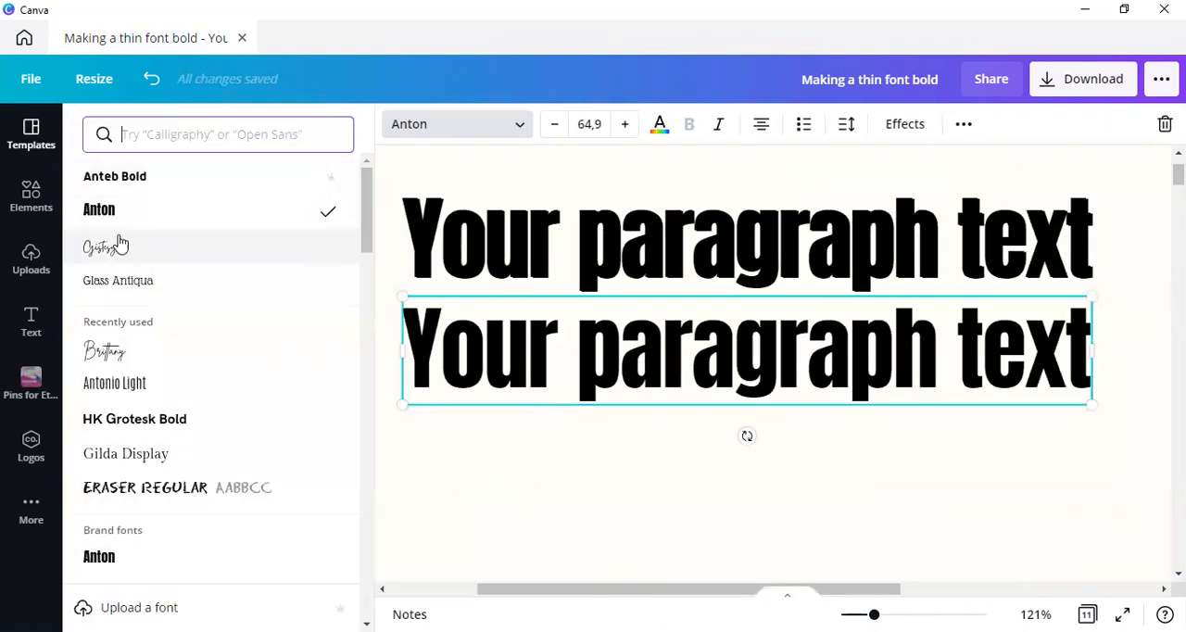
left_click(104, 249)
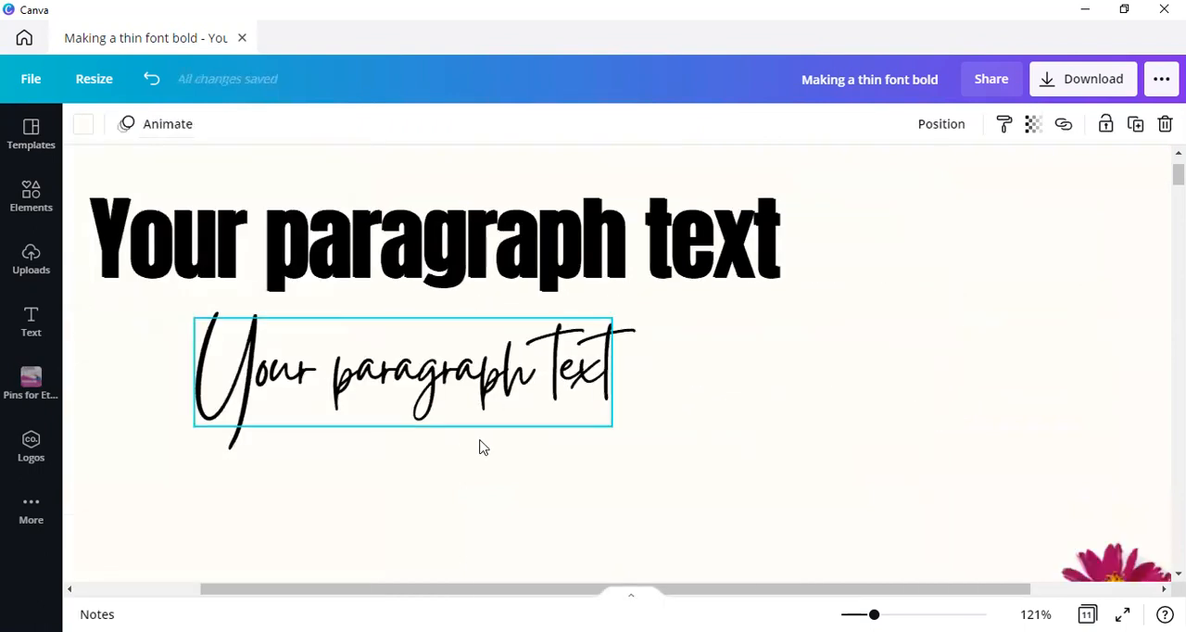
left_click(404, 374)
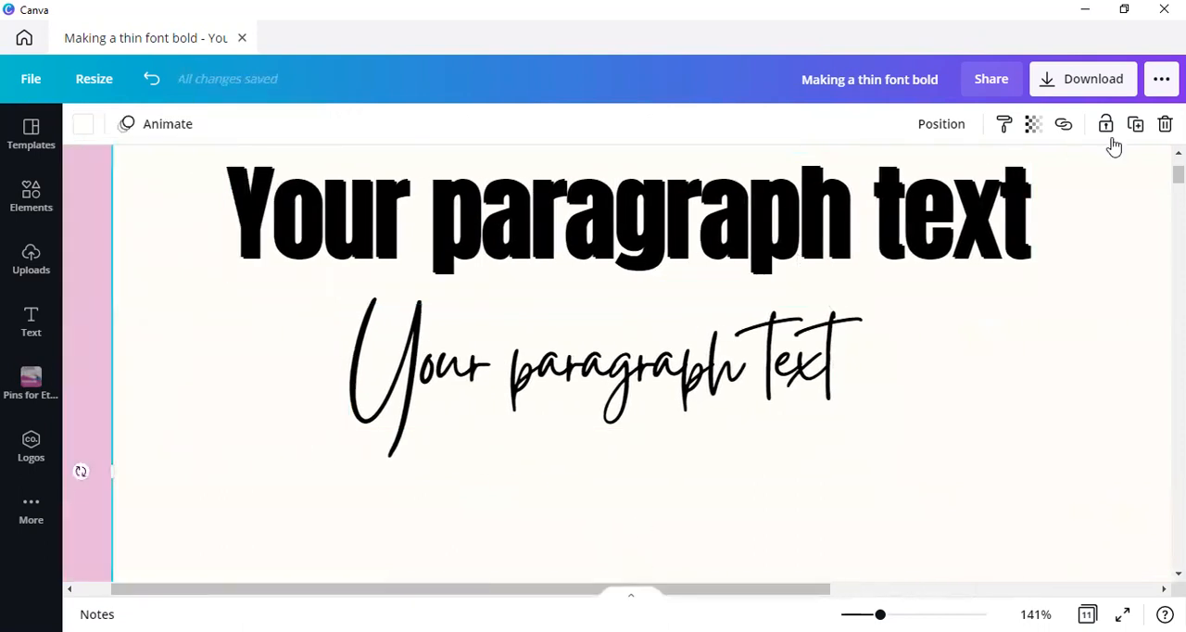
mouse_move(1136, 124)
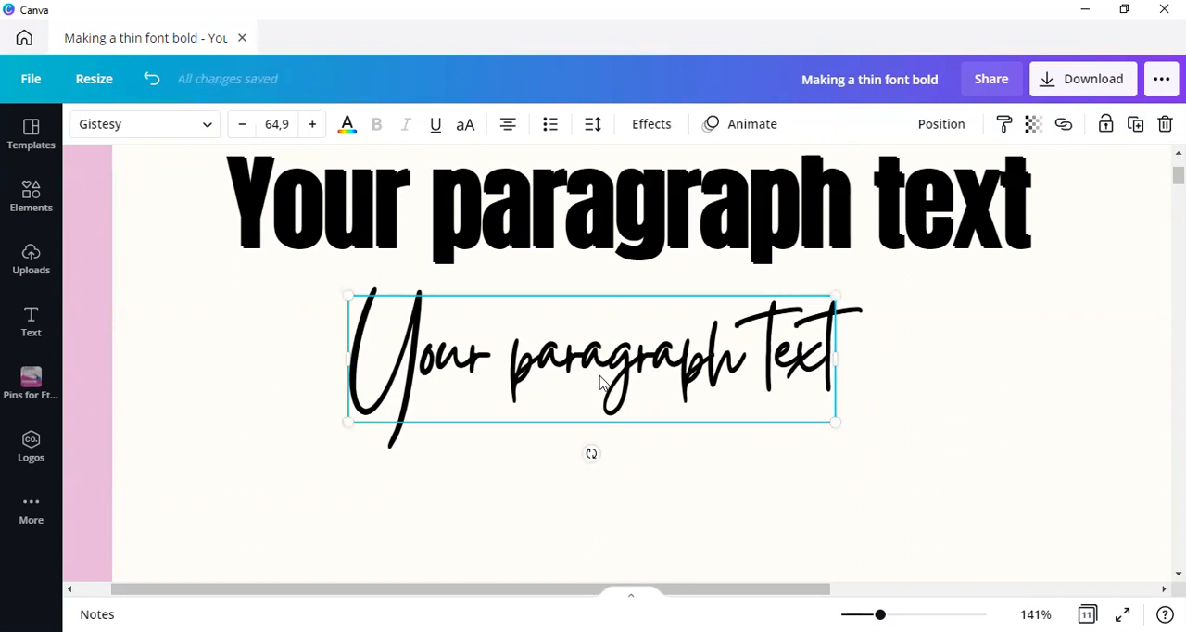
Duplicate the Gistesy script line and move the copy below and left of the original
left_click(597, 500)
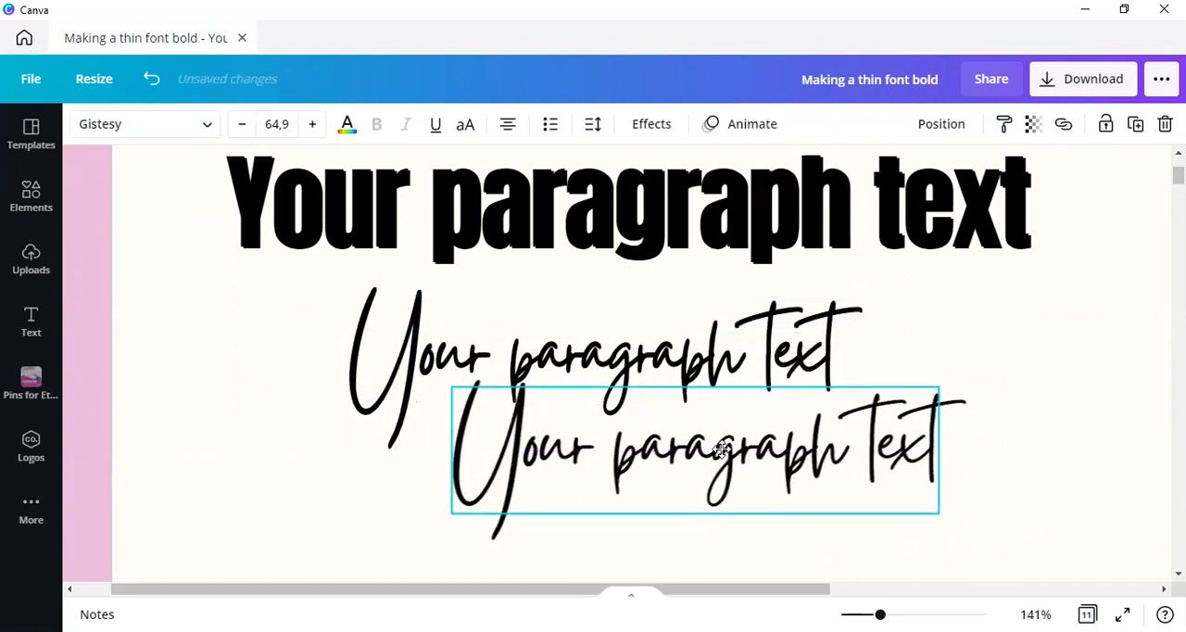
left_click_drag(695, 448, 490, 435)
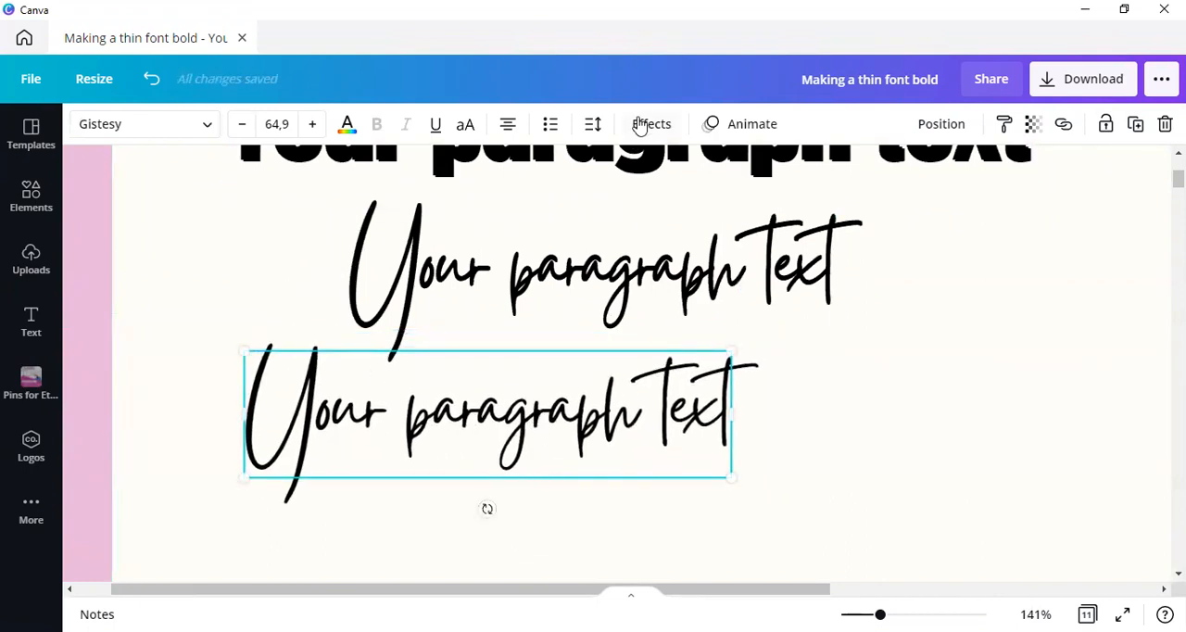
mouse_move(343, 462)
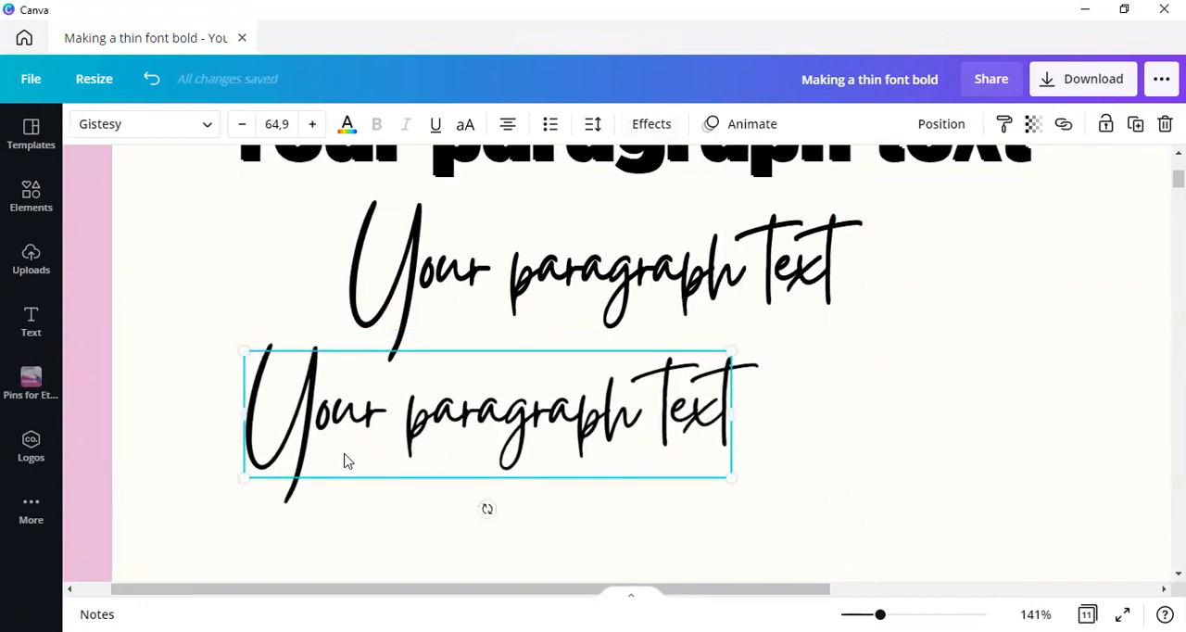
mouse_move(651, 122)
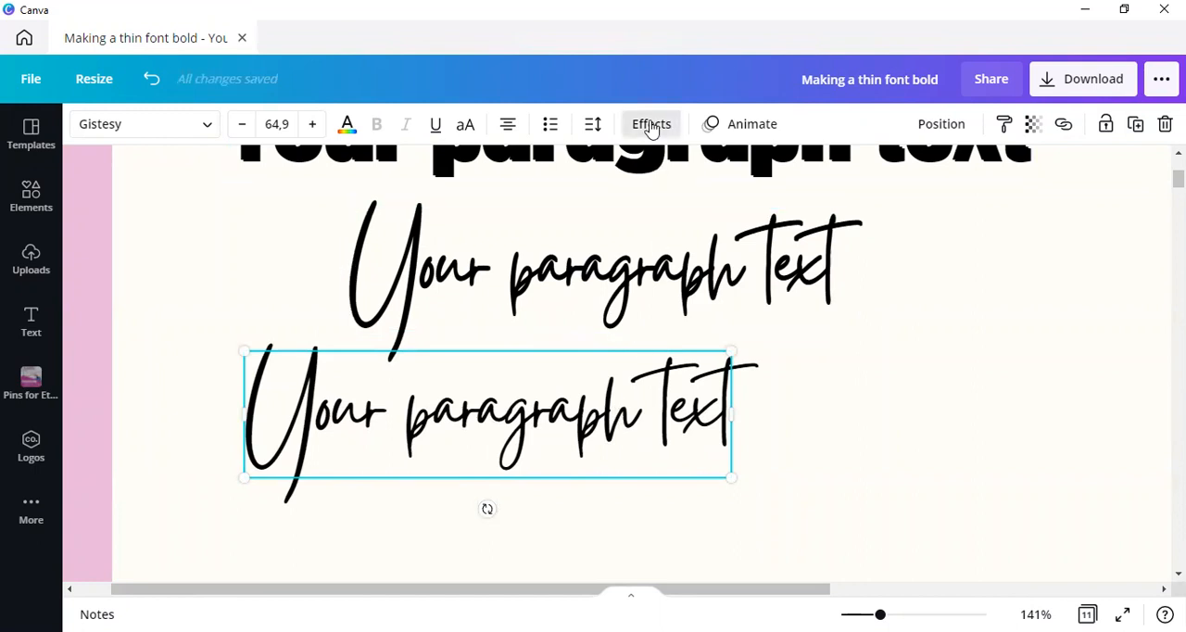
Apply a Shadow effect to the lower script line and adjust its offset down to about 21
left_click(653, 122)
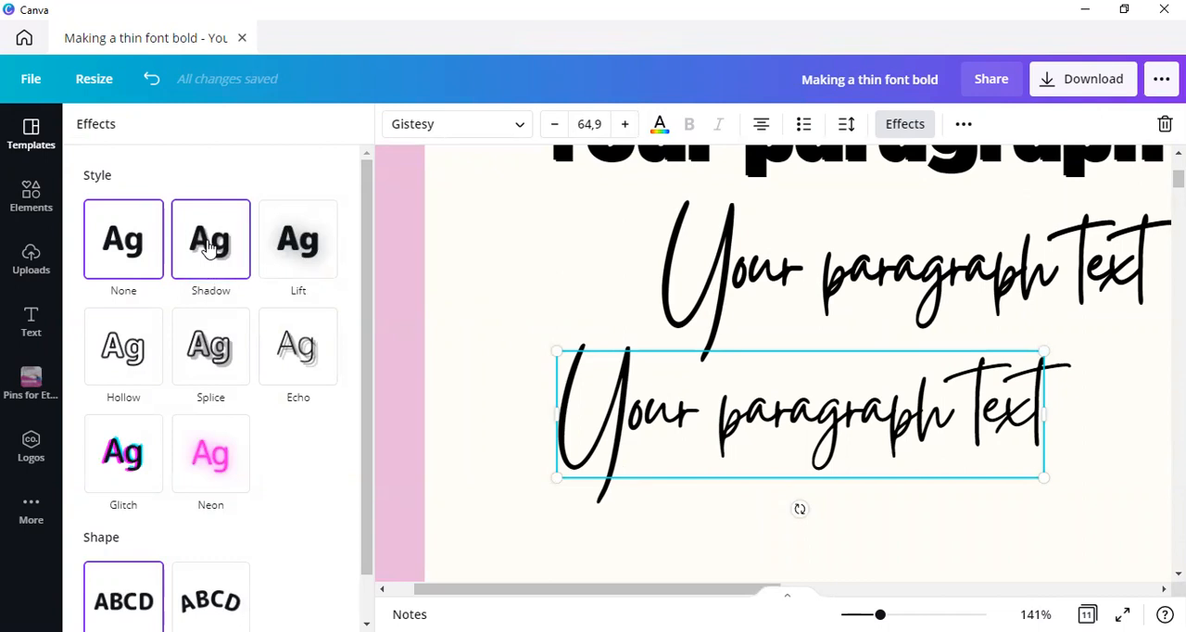
left_click(211, 239)
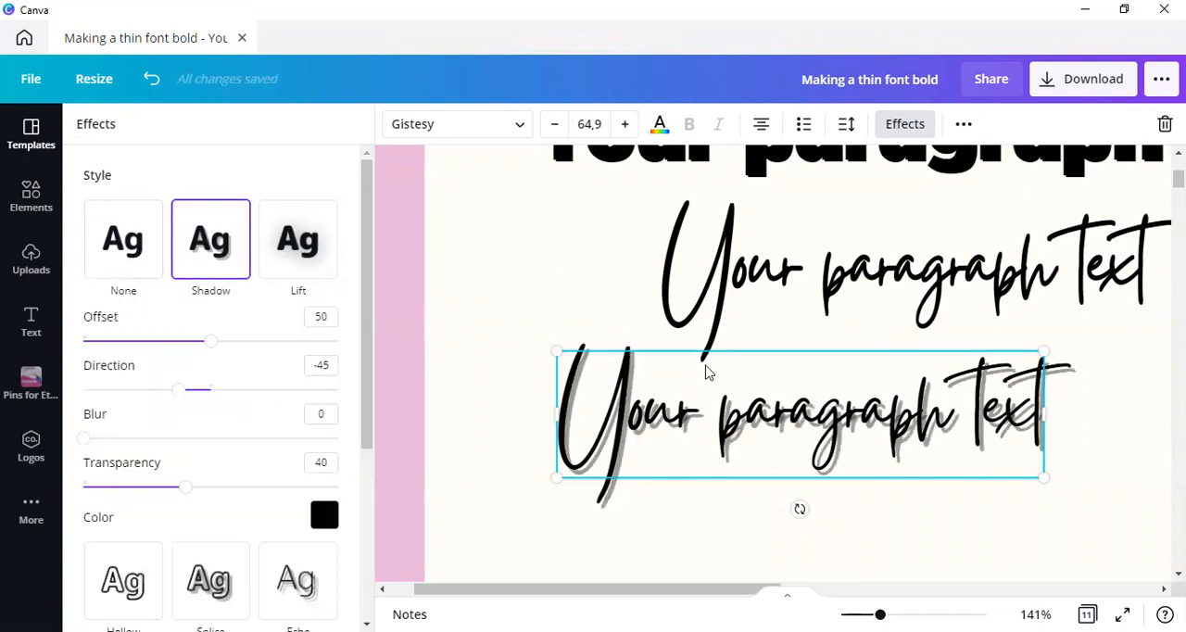
mouse_move(597, 501)
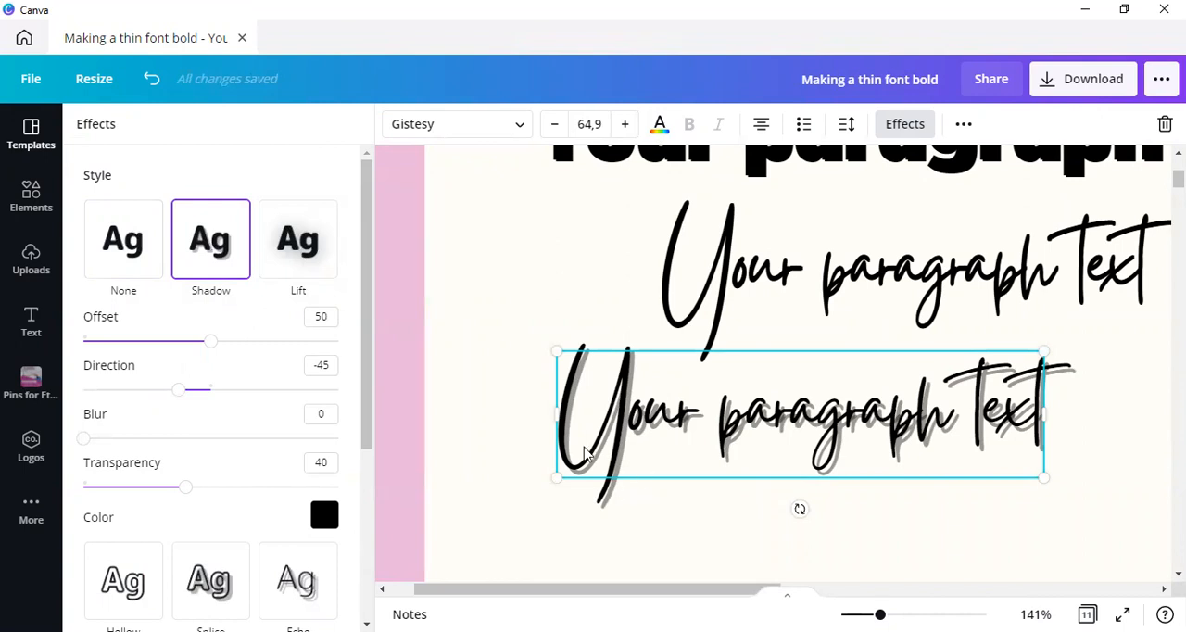
mouse_move(211, 347)
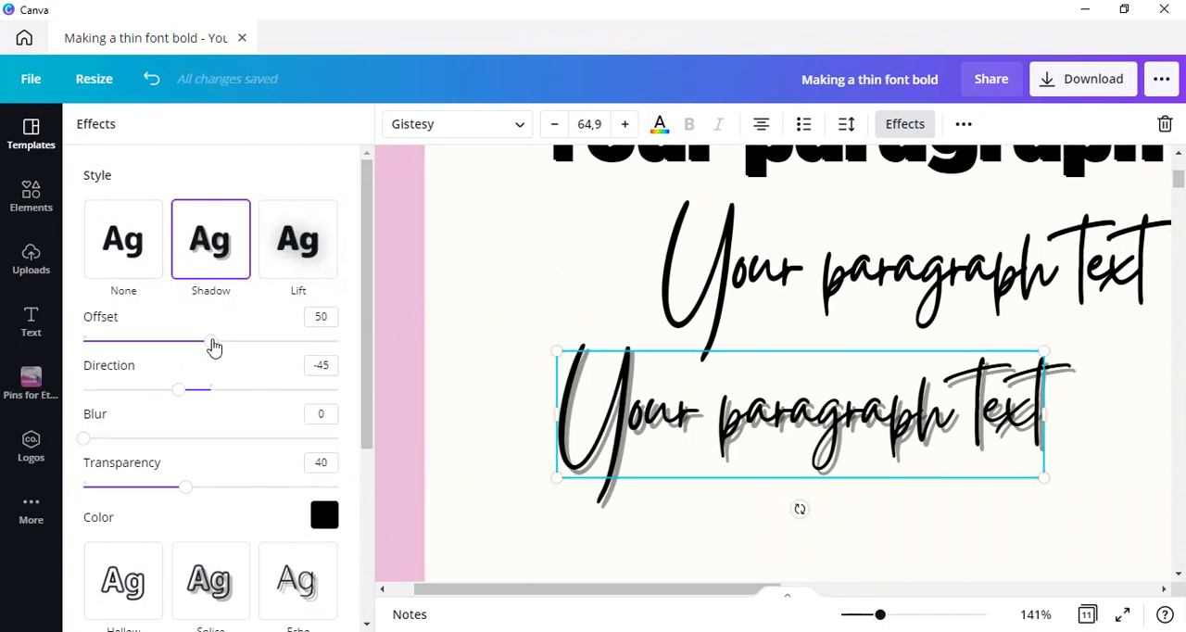
left_click_drag(215, 341, 163, 341)
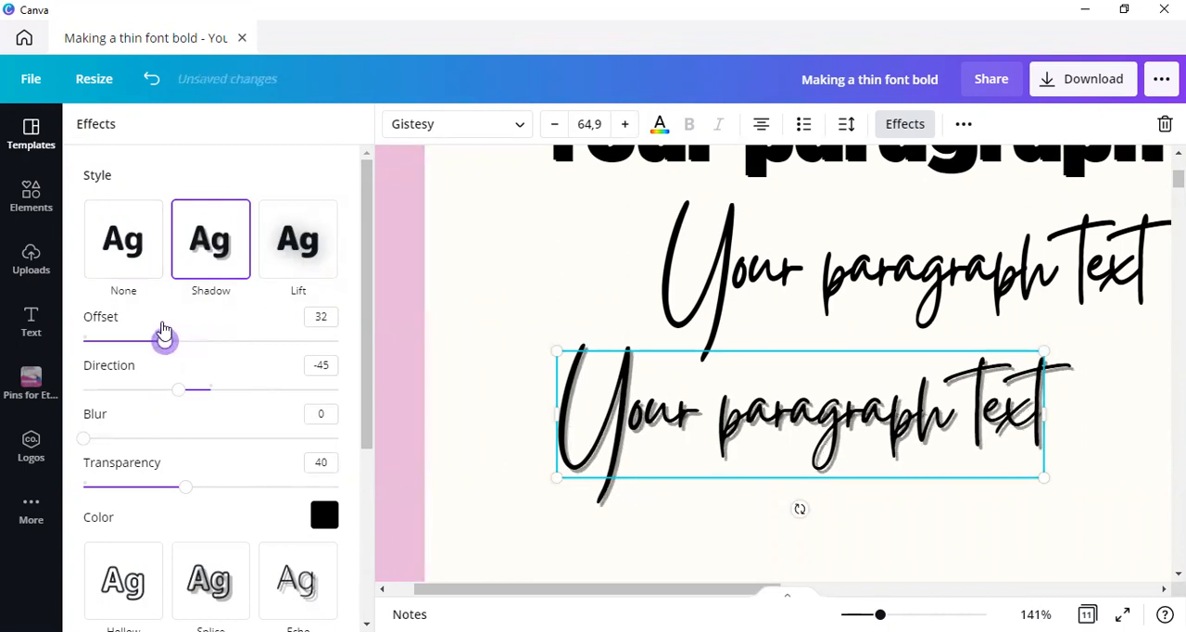
left_click_drag(163, 341, 337, 341)
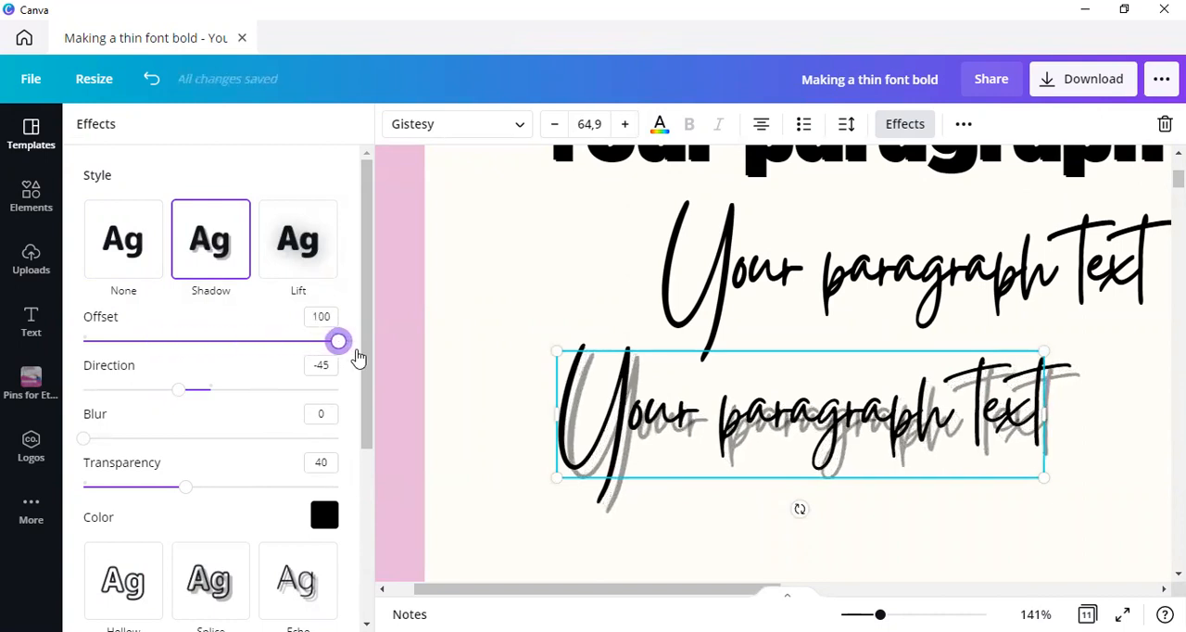
left_click_drag(337, 341, 207, 341)
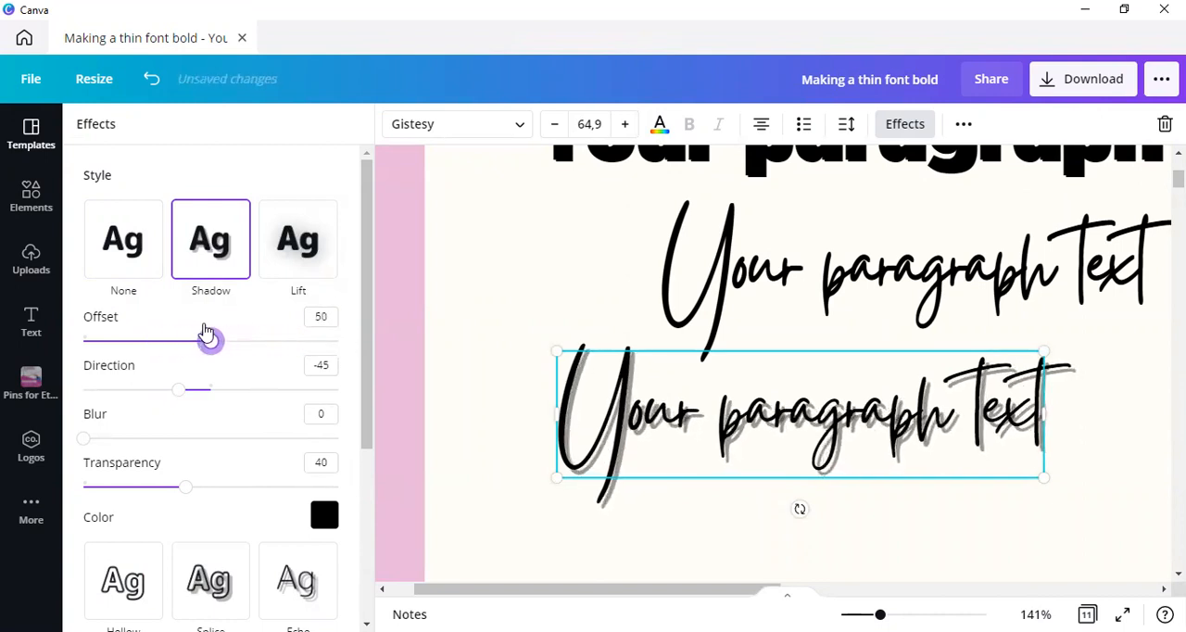
left_click_drag(208, 341, 145, 341)
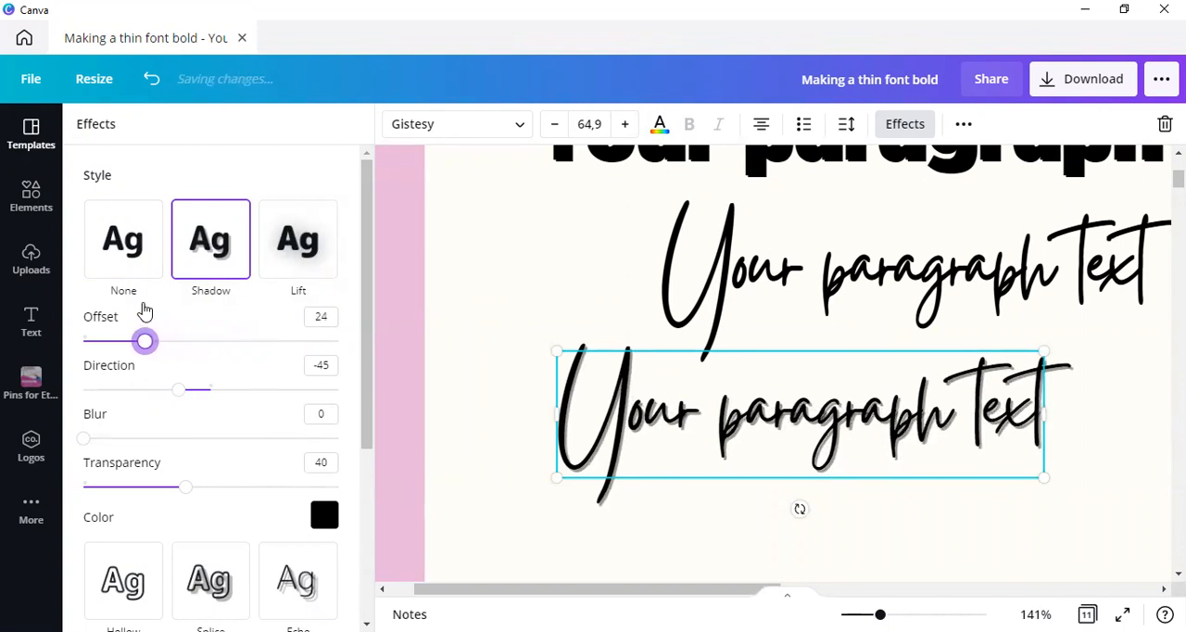
left_click_drag(144, 341, 137, 341)
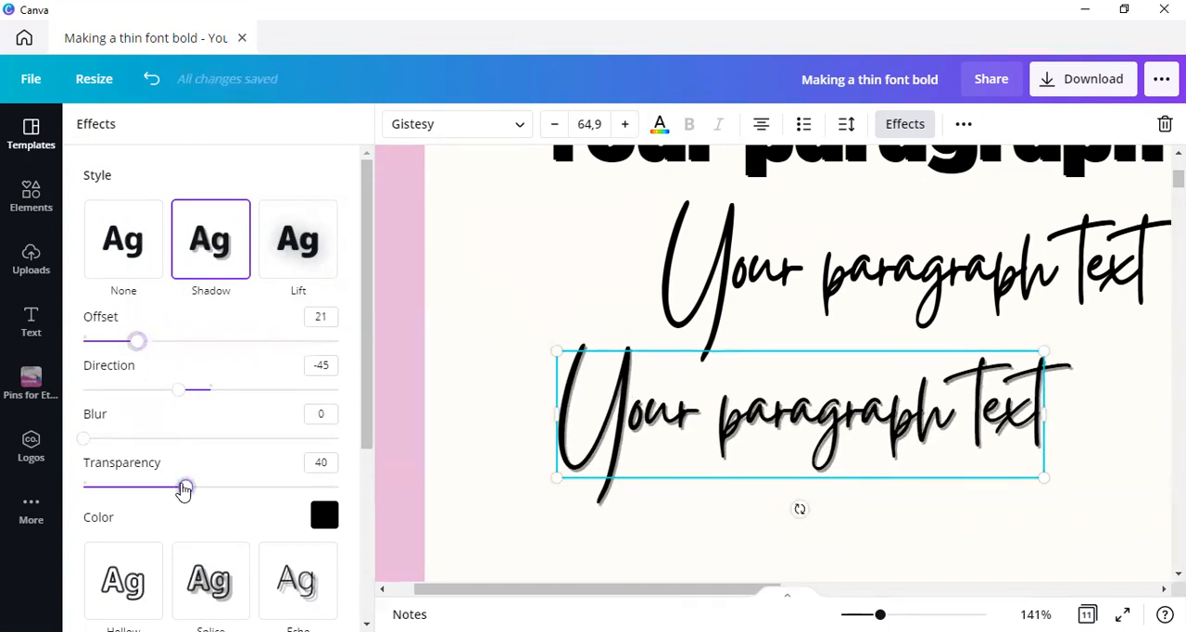
Set the shadow transparency to 100 (solid black) and tighten the offset to 12
left_click_drag(182, 485, 337, 485)
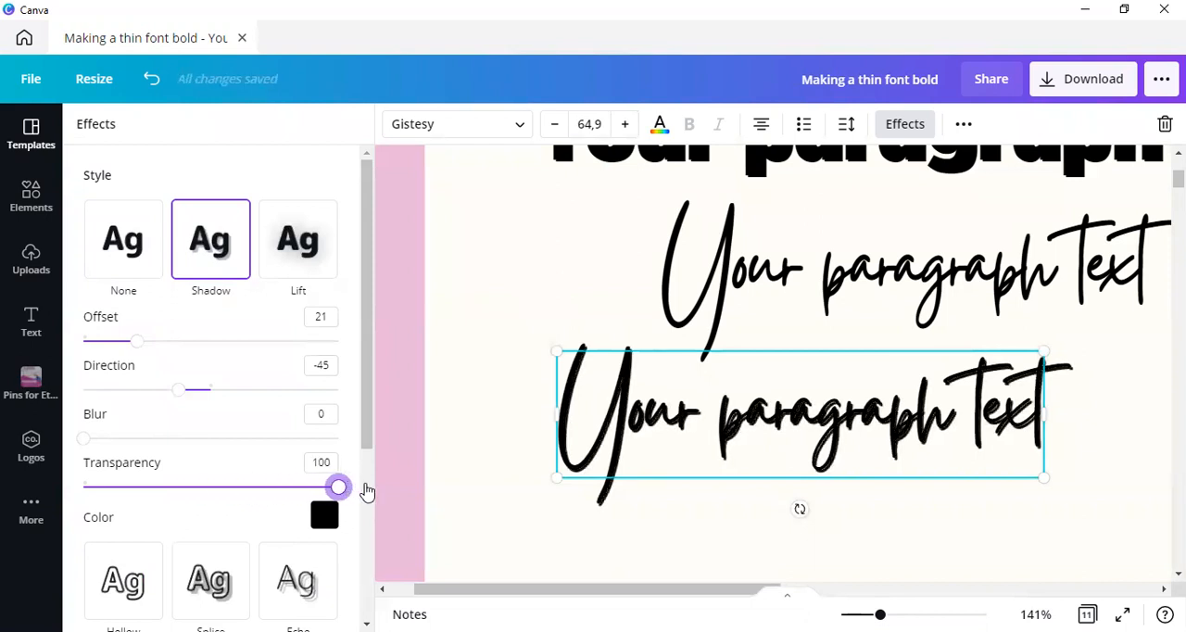
mouse_move(152, 346)
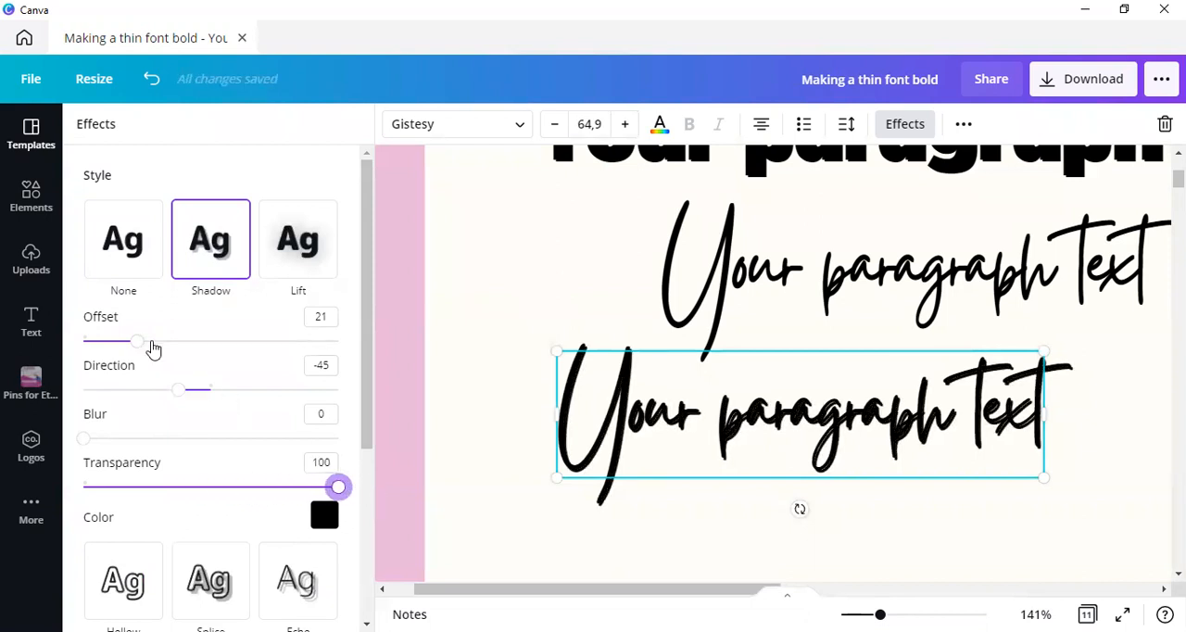
left_click_drag(137, 343, 121, 343)
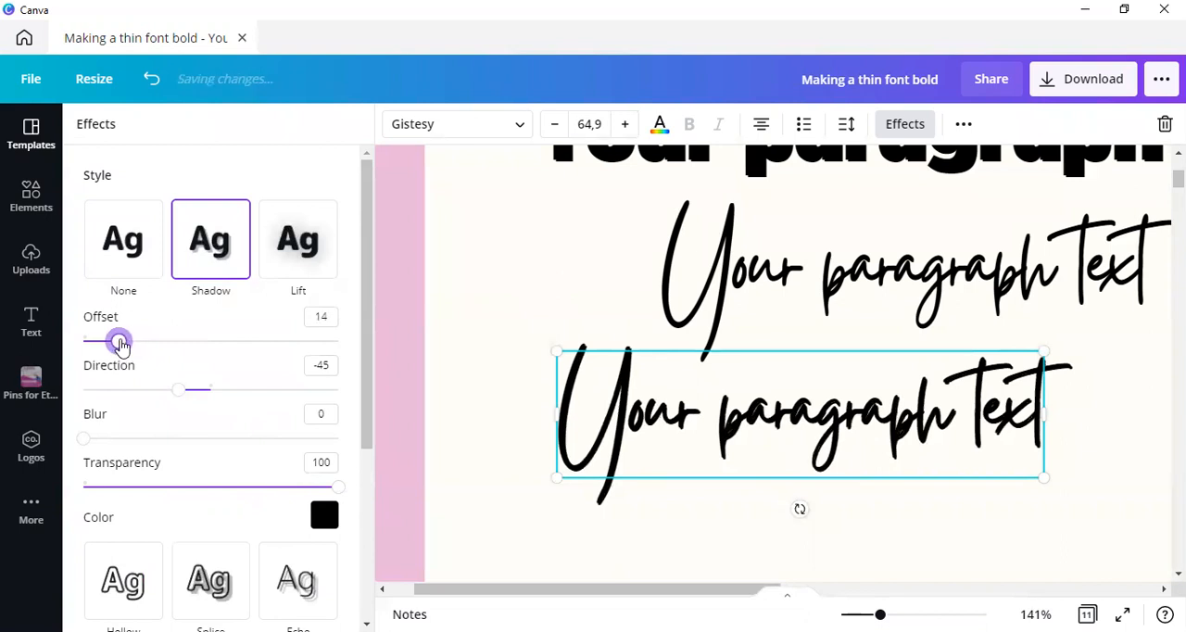
left_click_drag(119, 341, 113, 341)
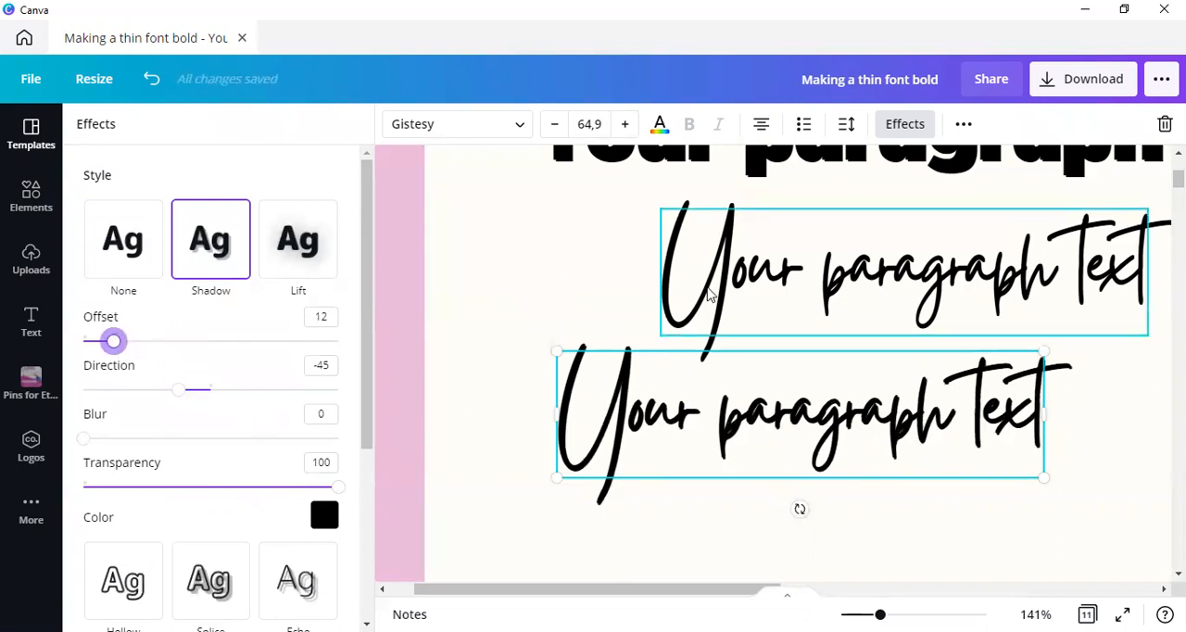
left_click(122, 239)
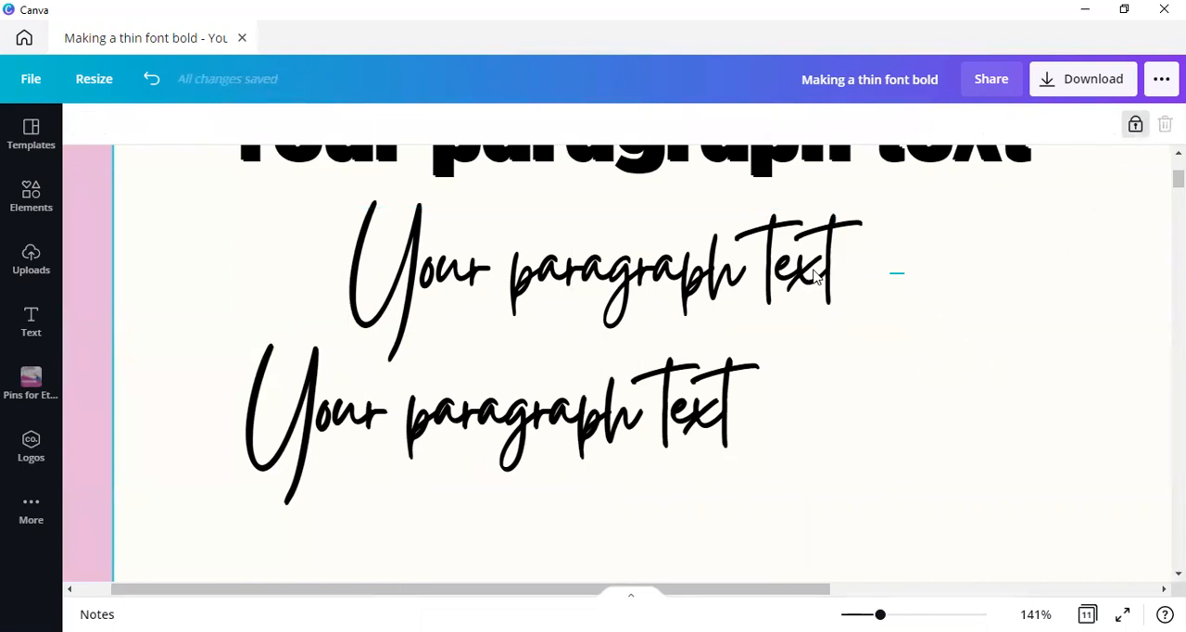
Reposition the upper script line, then reopen Effects on the lower shadowed line
left_click(596, 271)
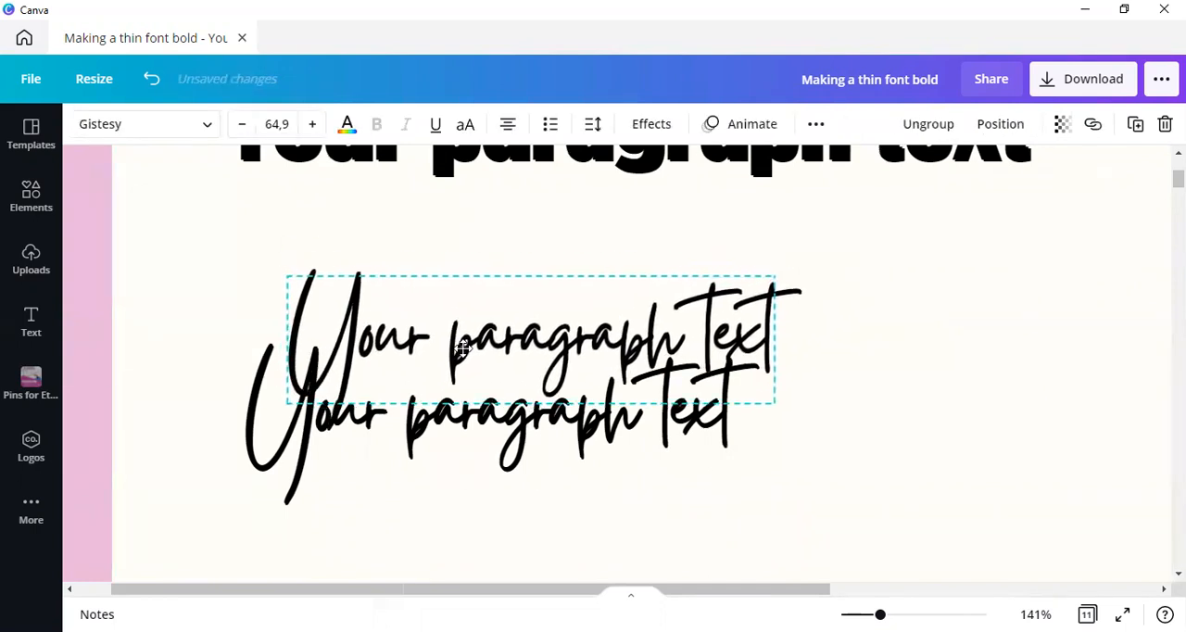
left_click_drag(534, 337, 519, 386)
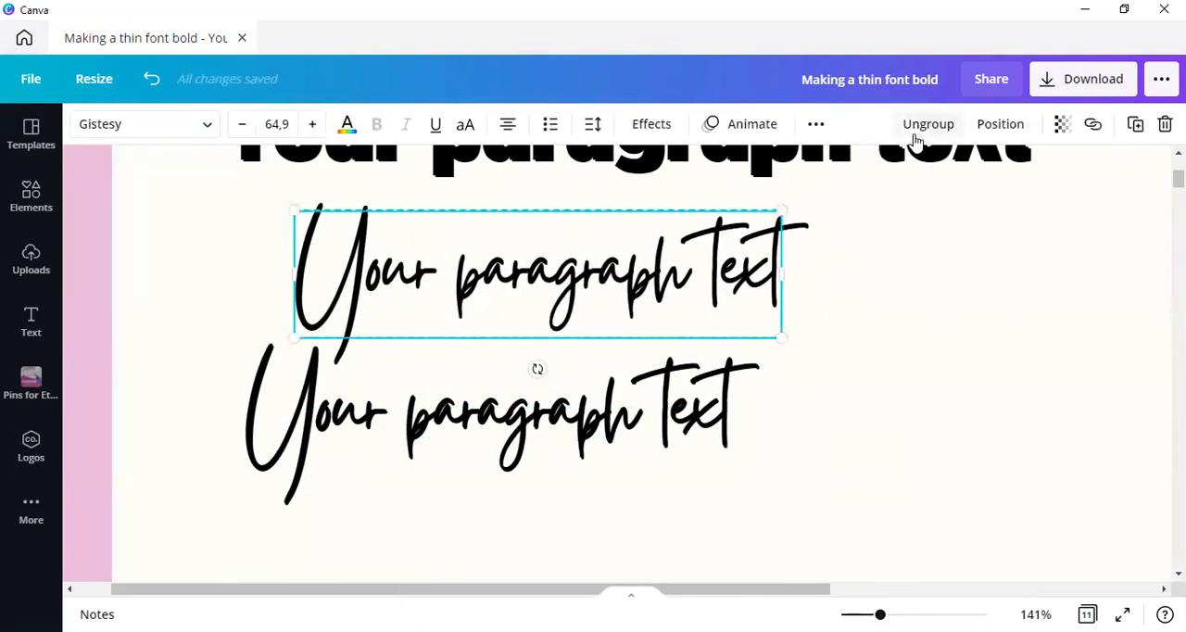
left_click_drag(538, 275, 741, 287)
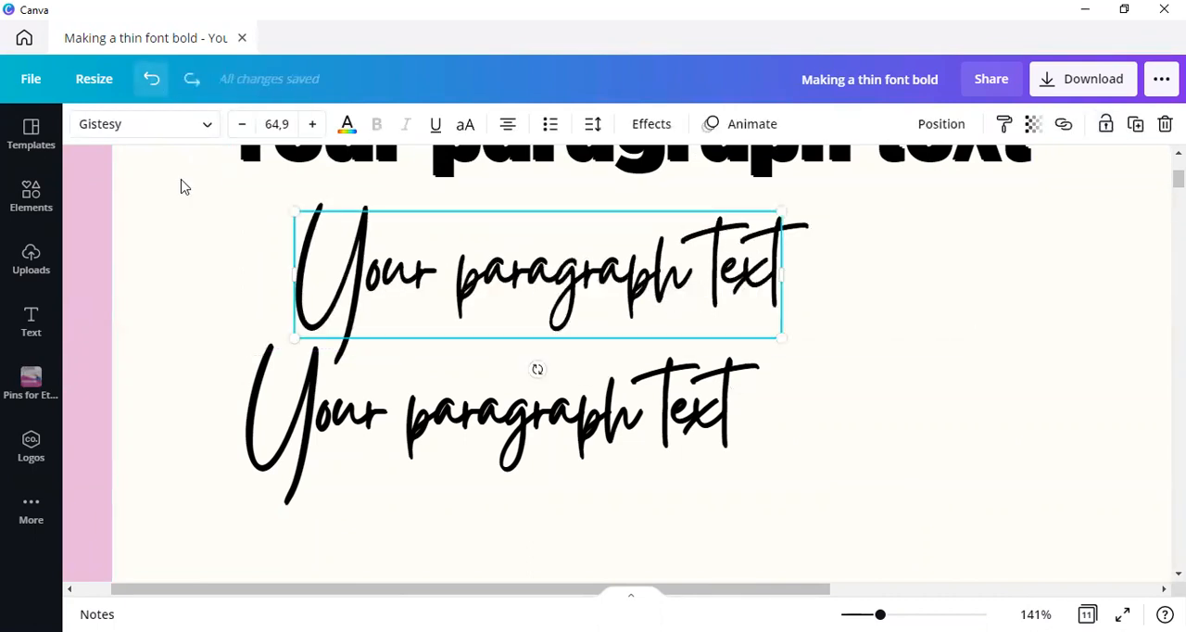
left_click(486, 411)
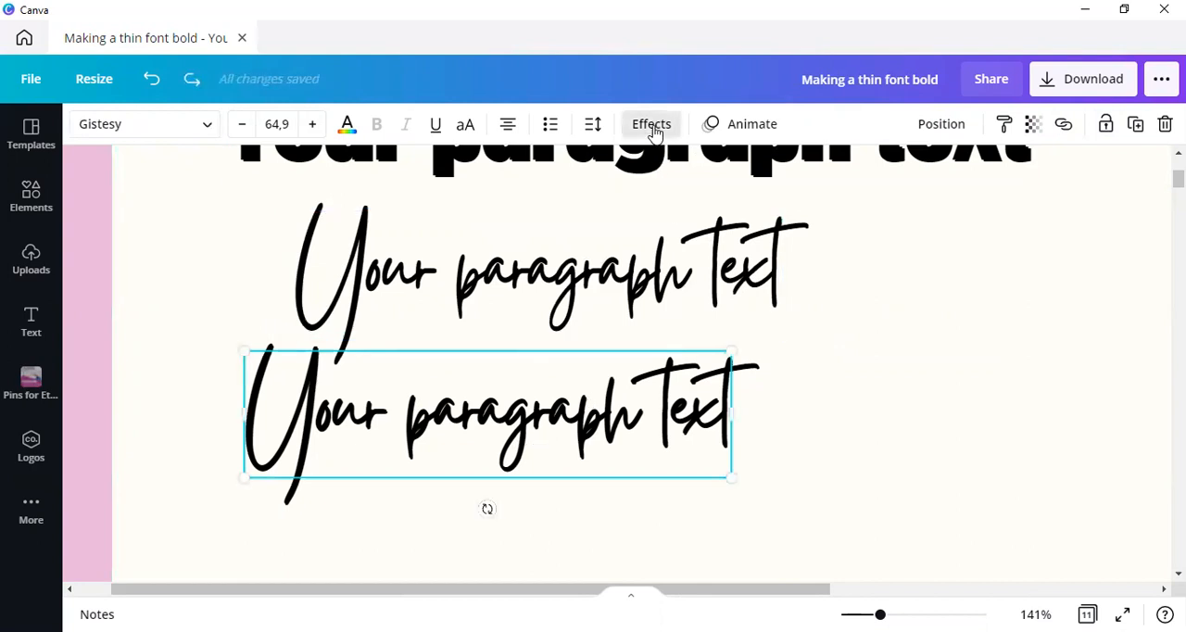
left_click(653, 122)
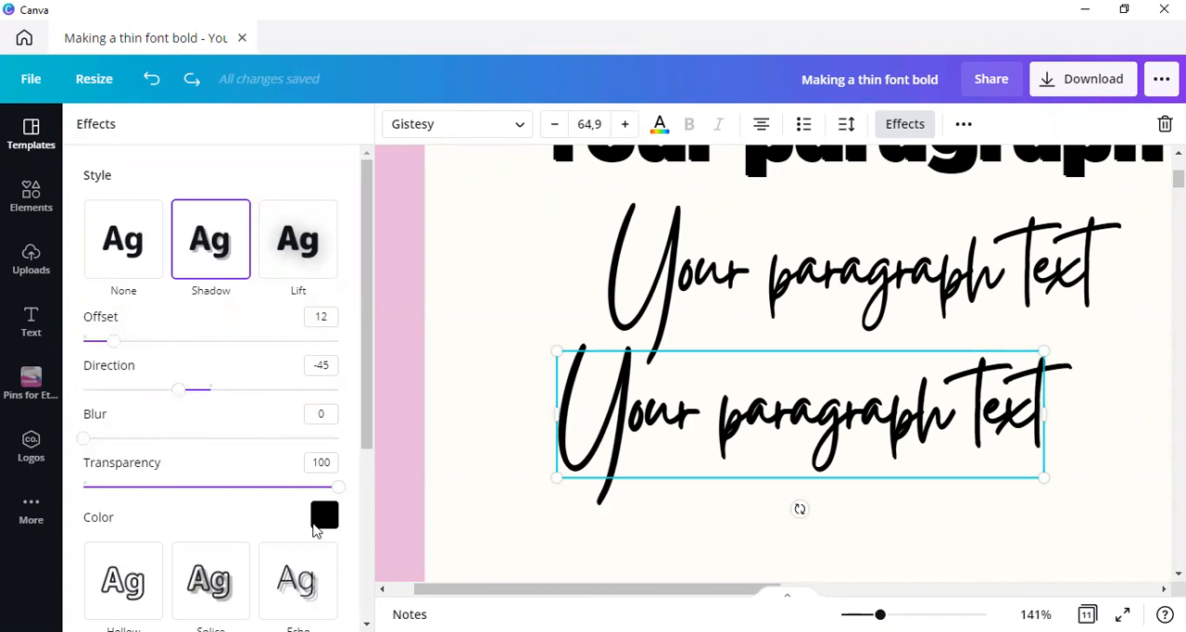
mouse_move(345, 499)
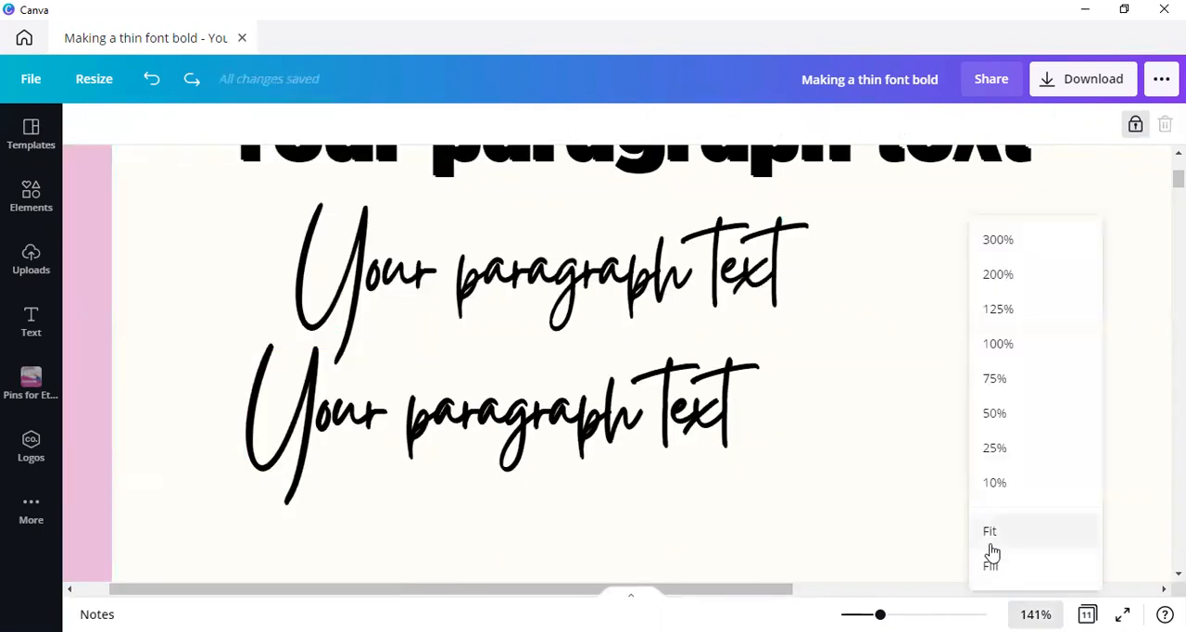
Fit the page, add a new Anton 'Your paragraph text' box and move it near the bottom
left_click(989, 530)
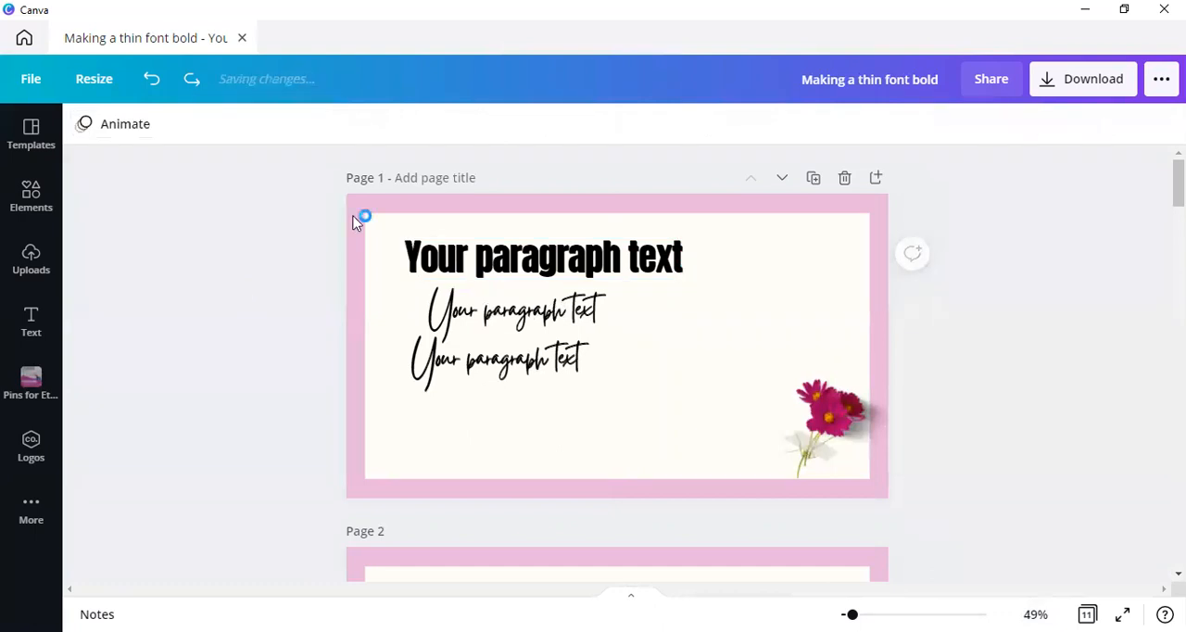
left_click(543, 256)
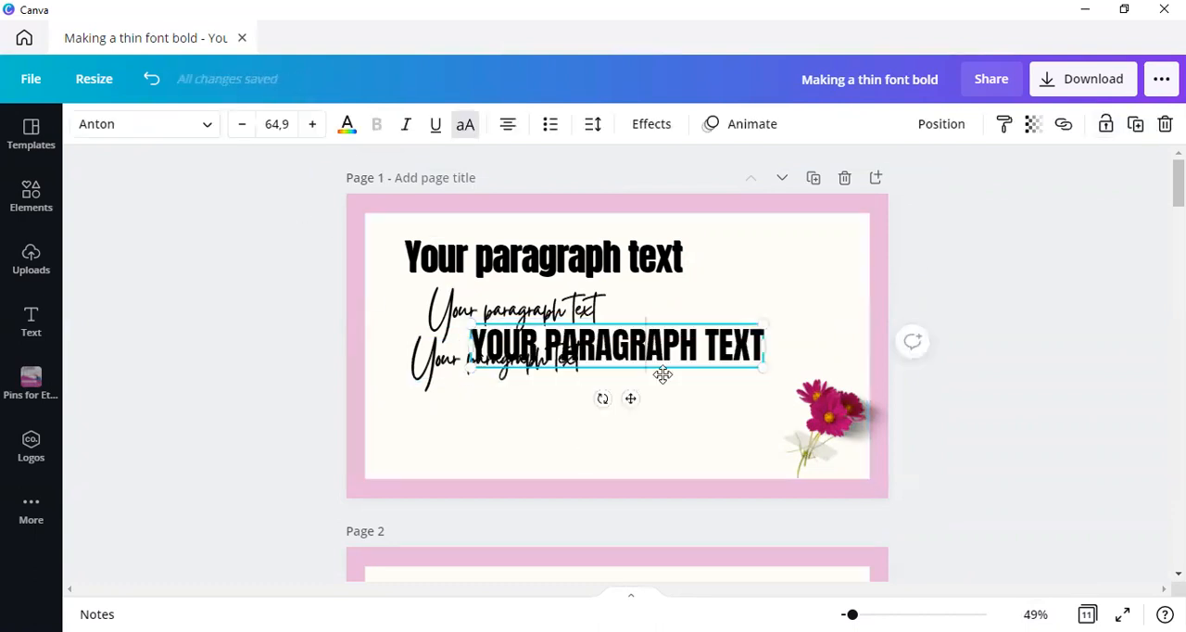
left_click_drag(615, 345, 596, 444)
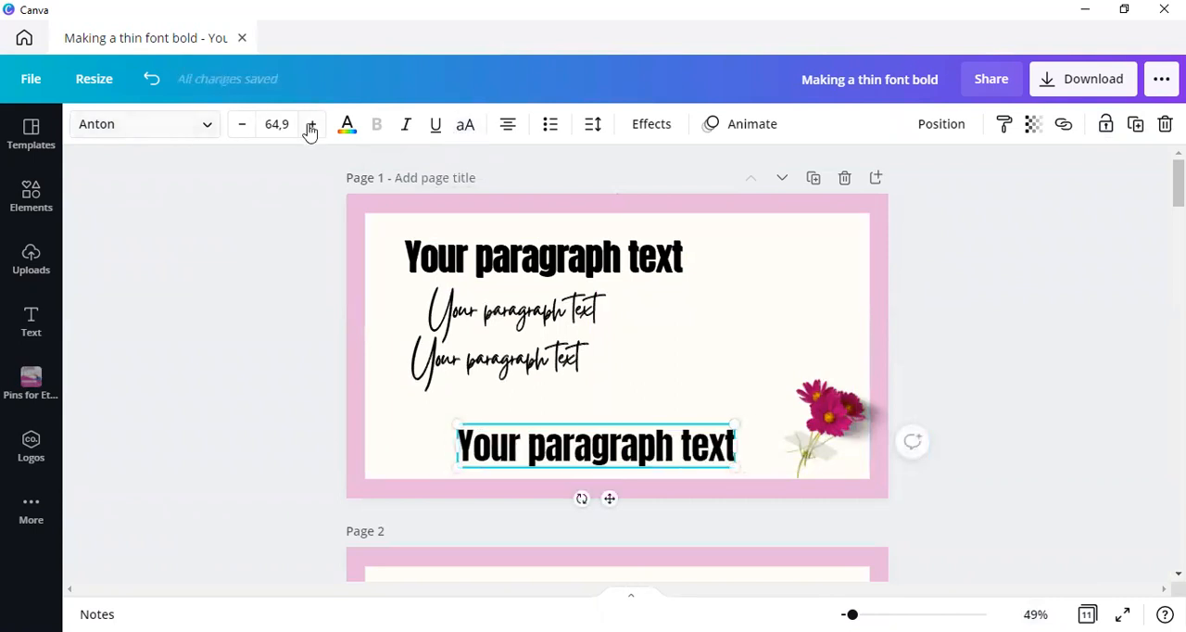
mouse_move(185, 134)
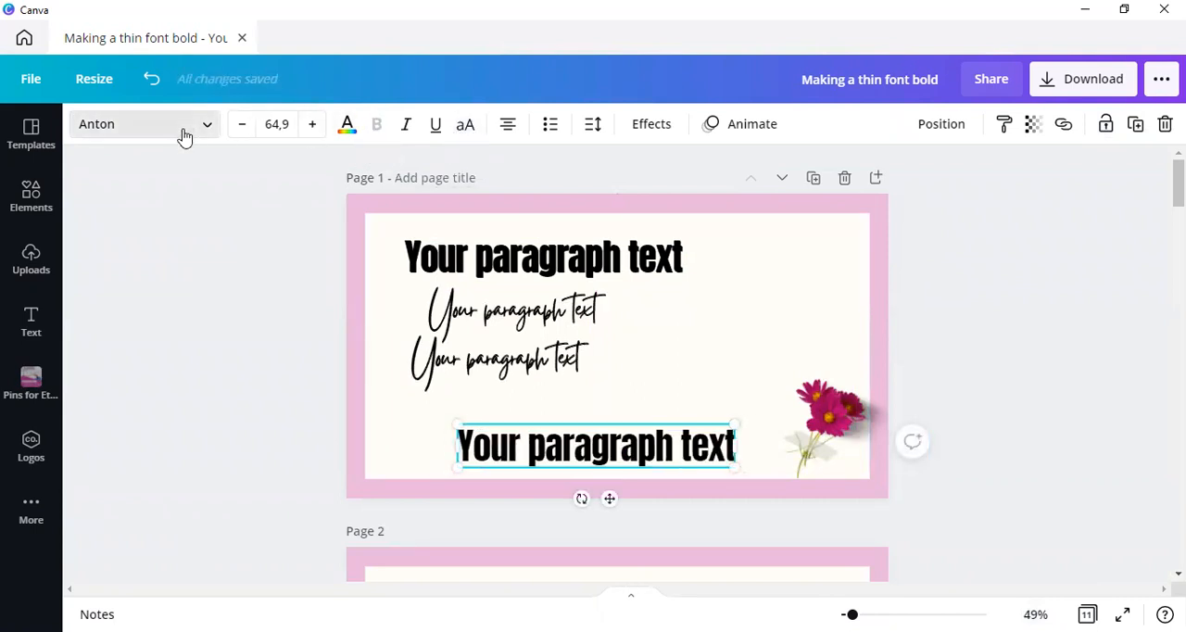
Set the bottom line in Antonio Light beneath the script lines and turn Bold off
left_click(145, 122)
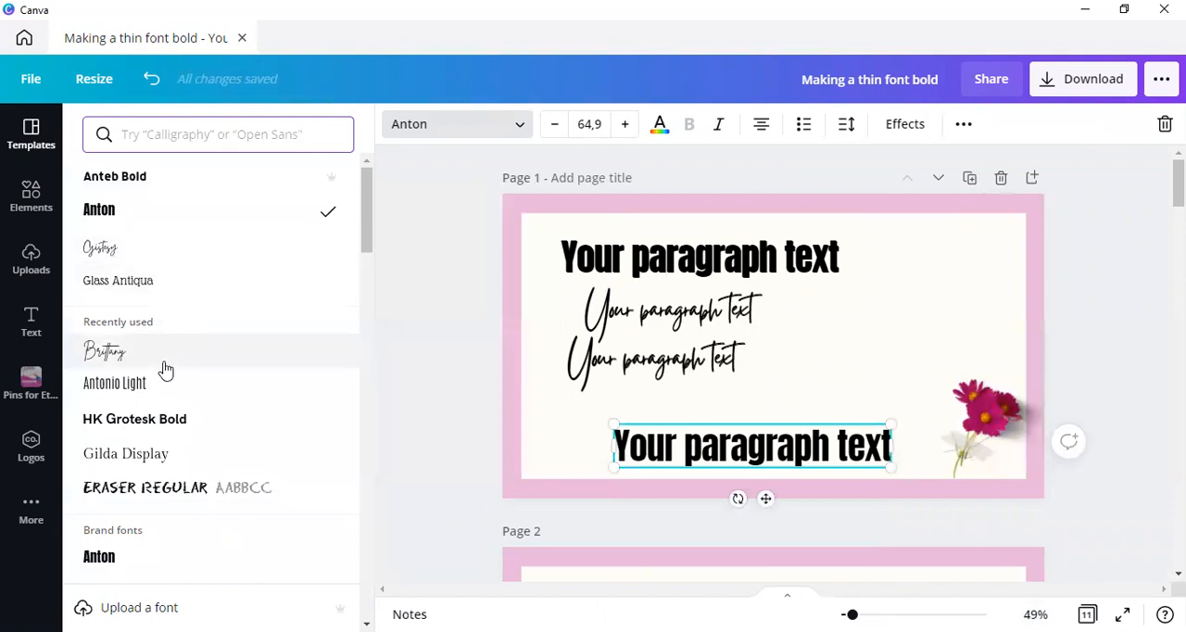
mouse_move(170, 202)
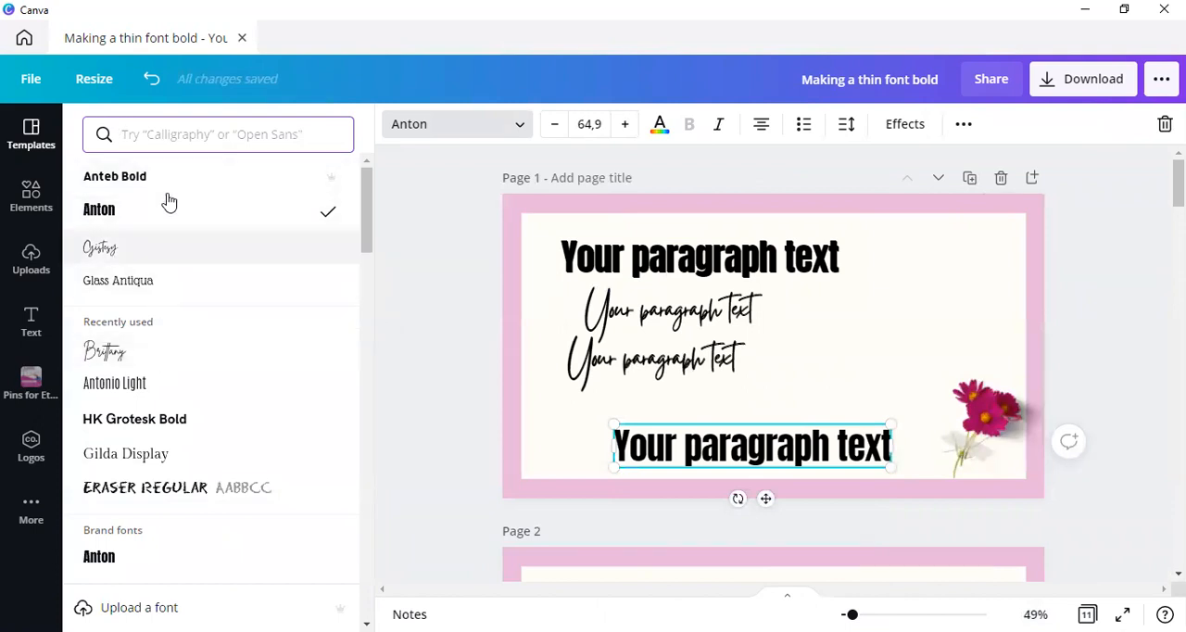
mouse_move(163, 390)
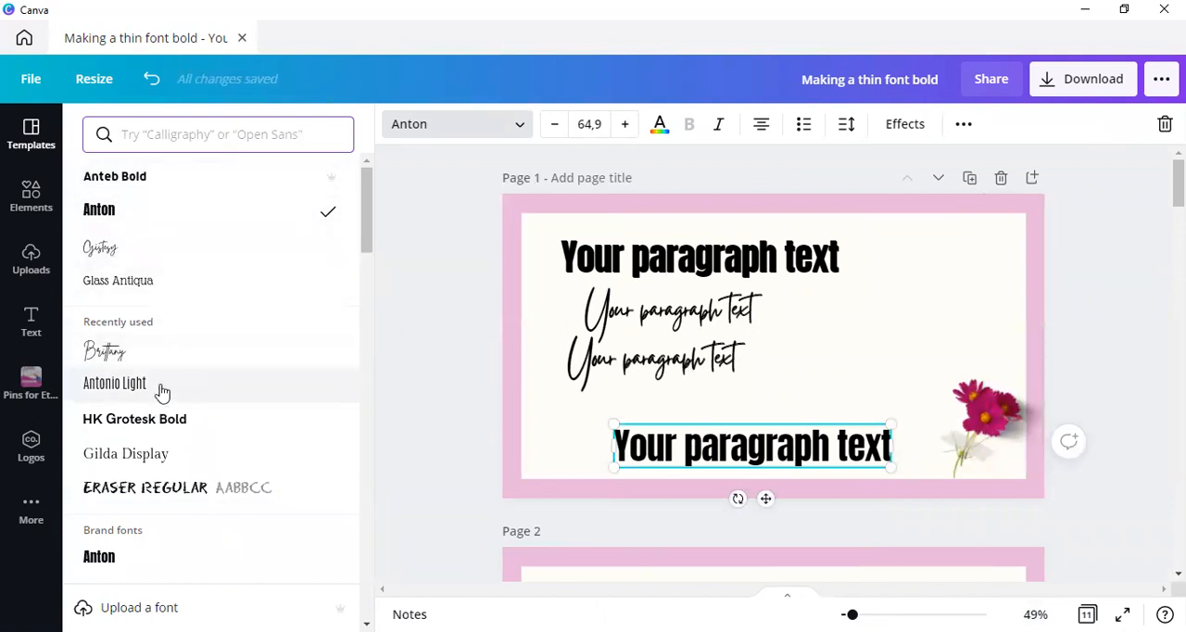
left_click(115, 382)
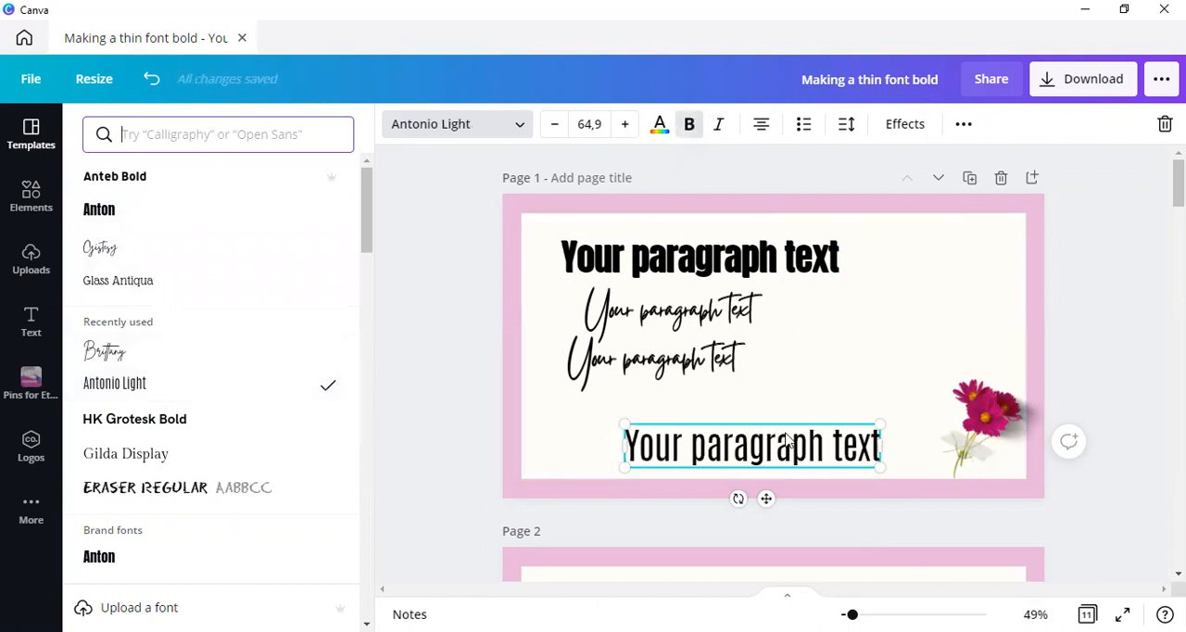
mouse_move(774, 464)
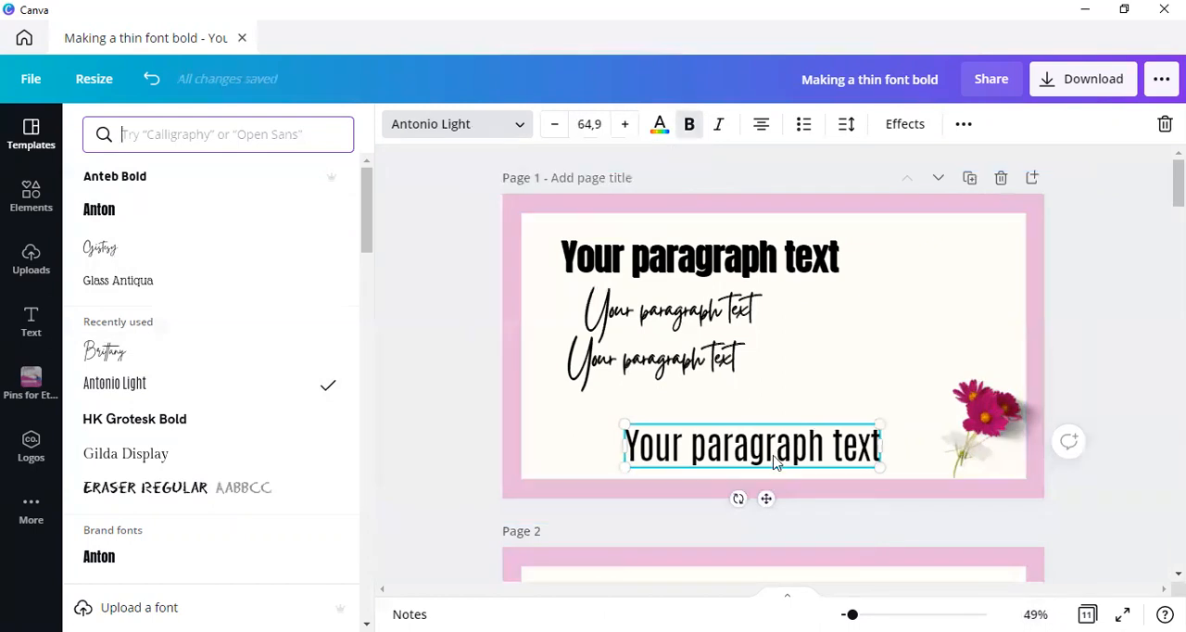
left_click(689, 122)
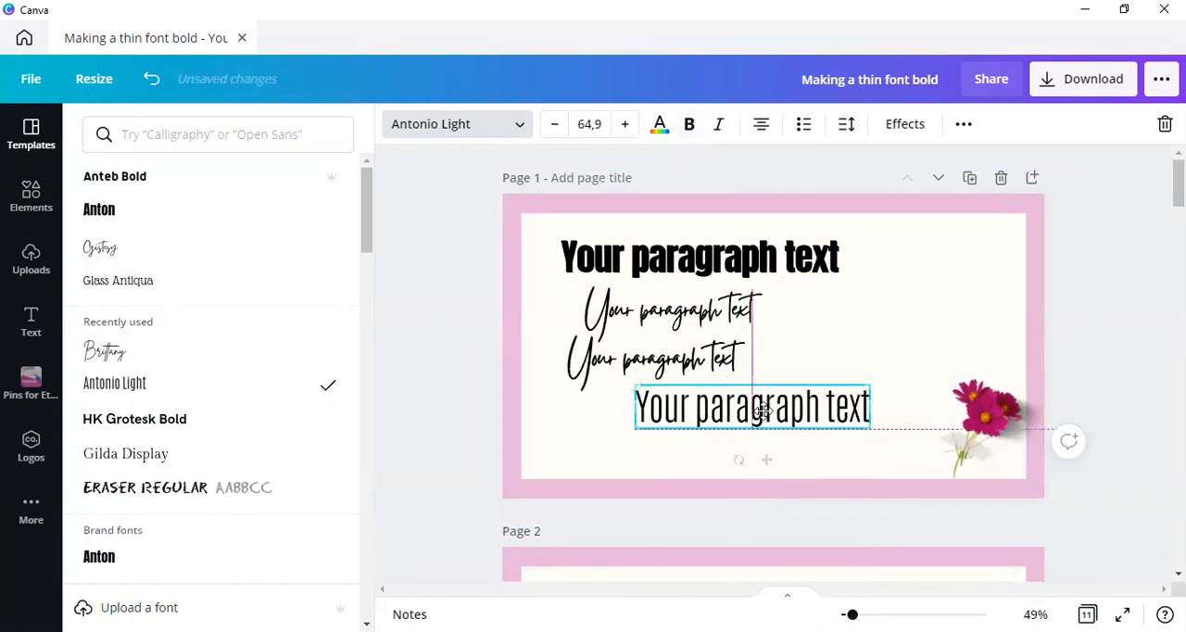
left_click(689, 123)
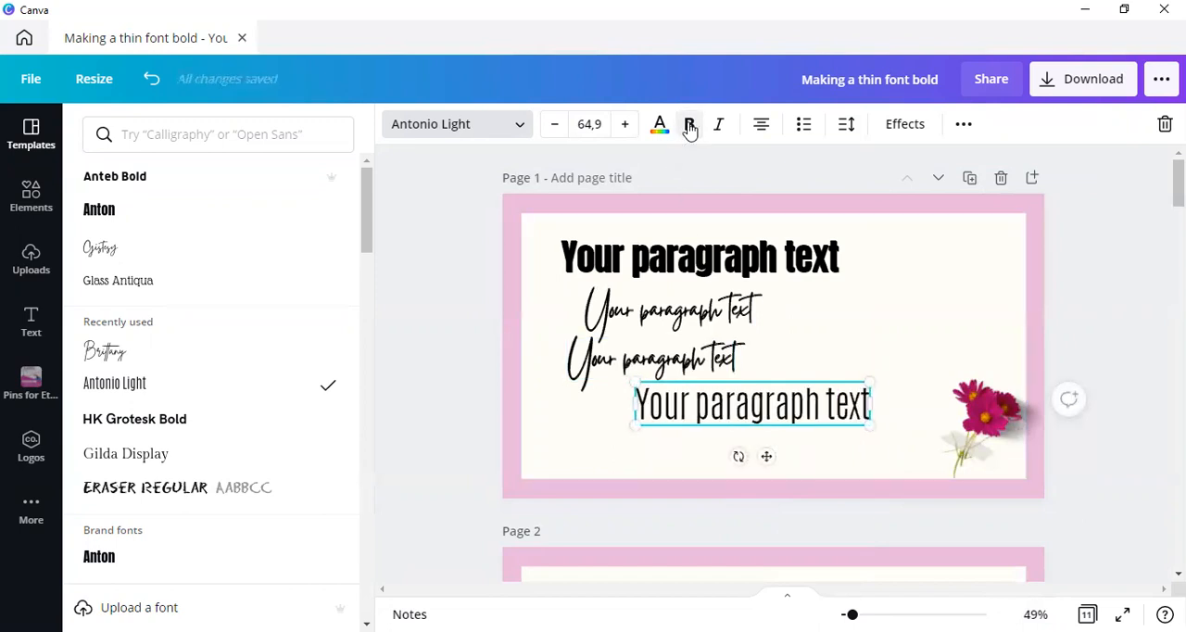
left_click(690, 123)
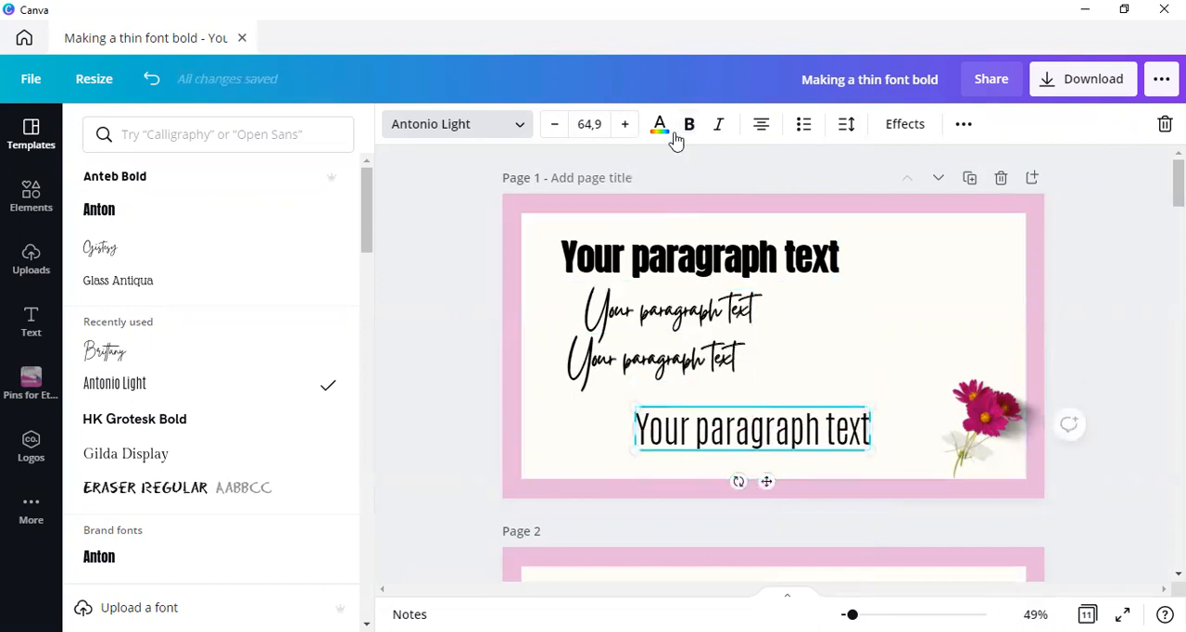
mouse_move(208, 381)
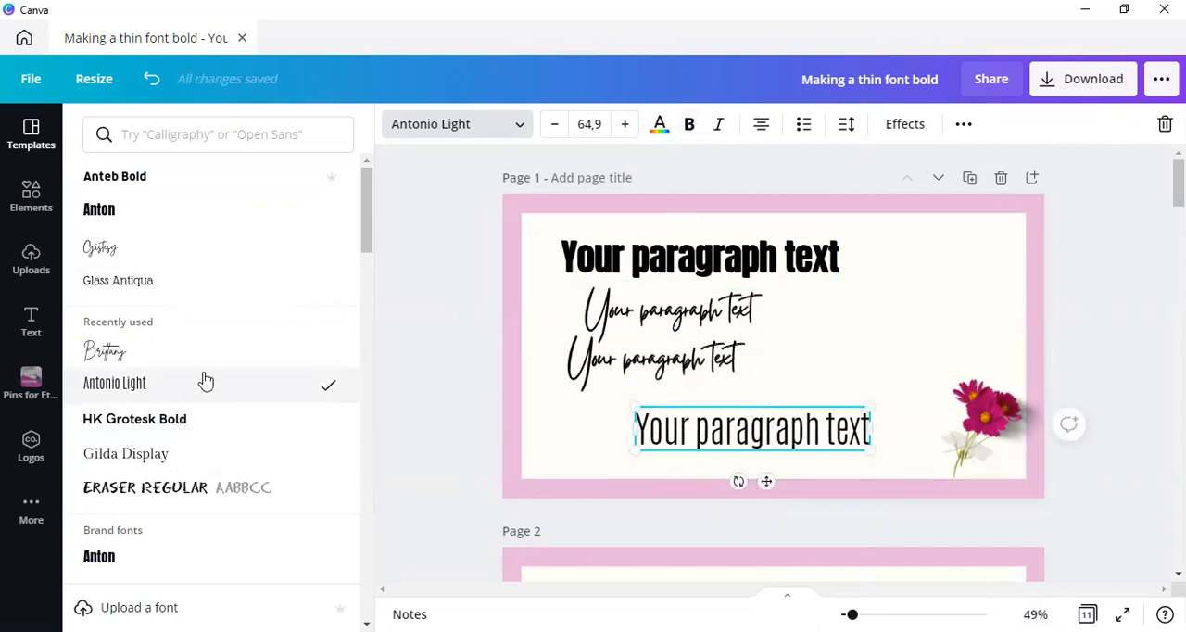
mouse_move(689, 122)
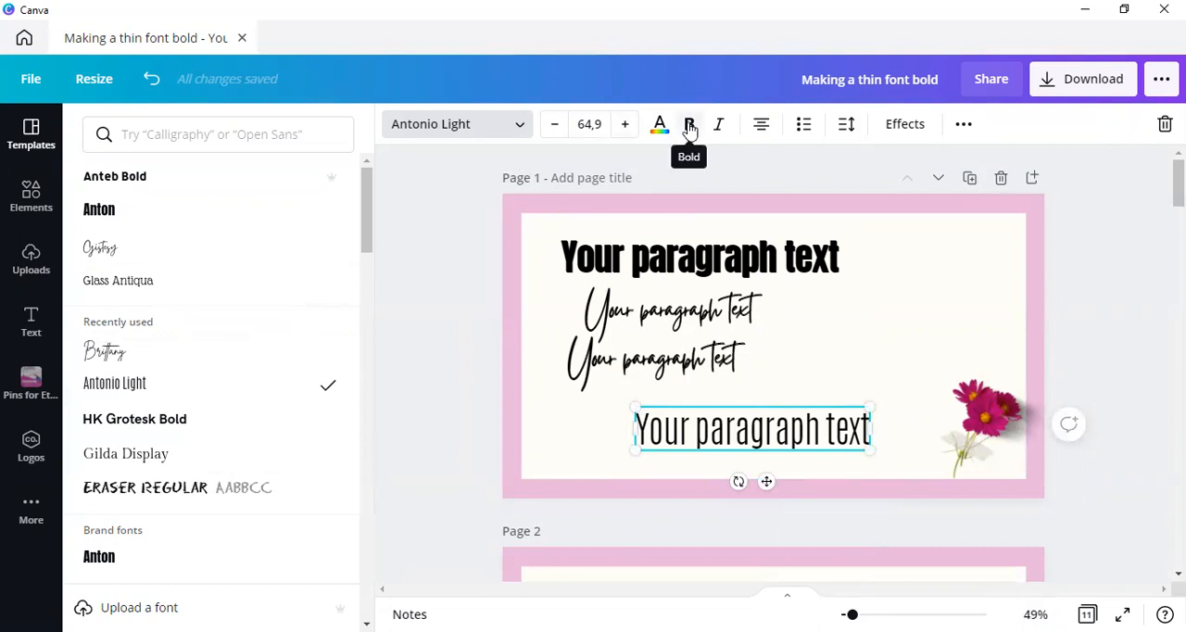
Confirm Bold is disabled for the script font, then make the Antonio Light line bold
left_click(689, 123)
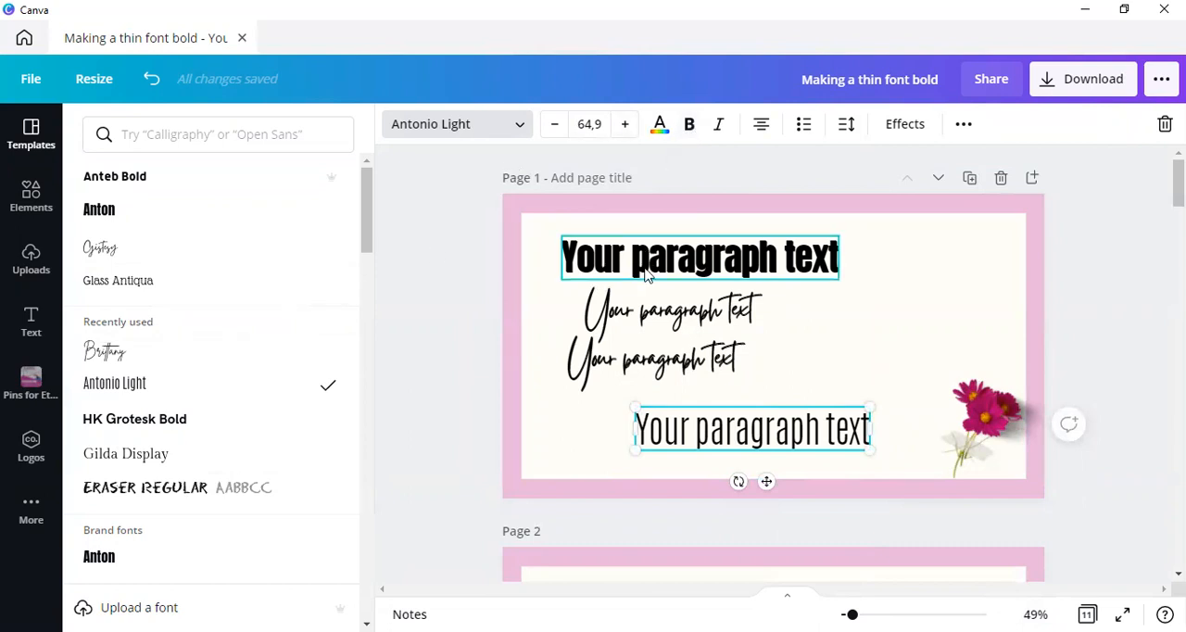
left_click(100, 208)
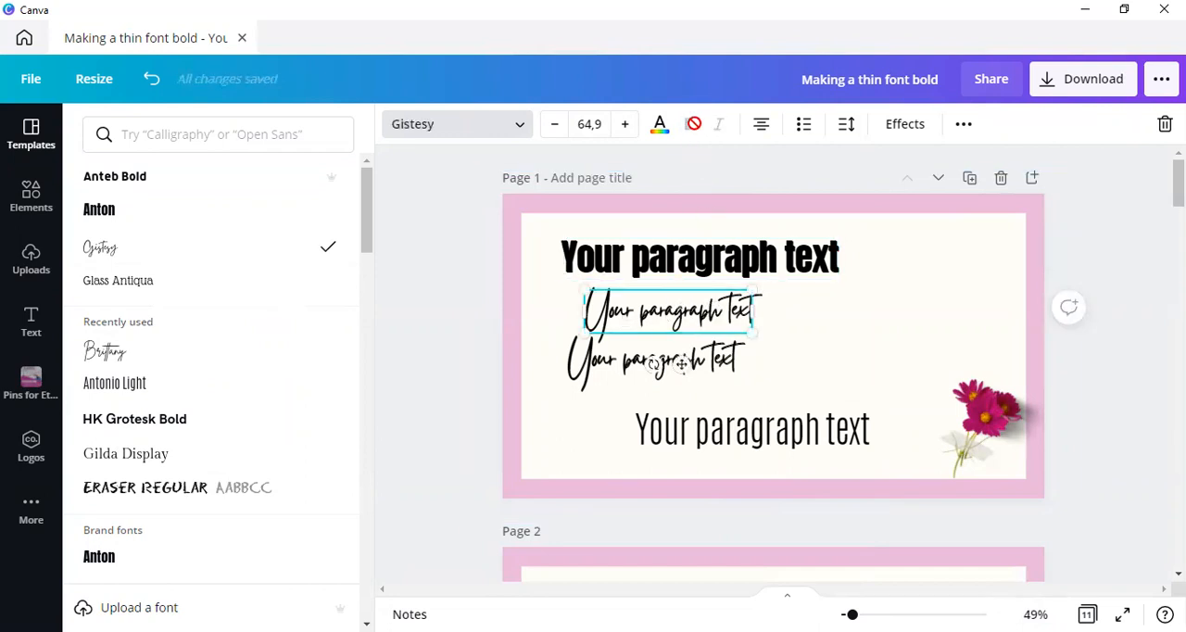
left_click(115, 382)
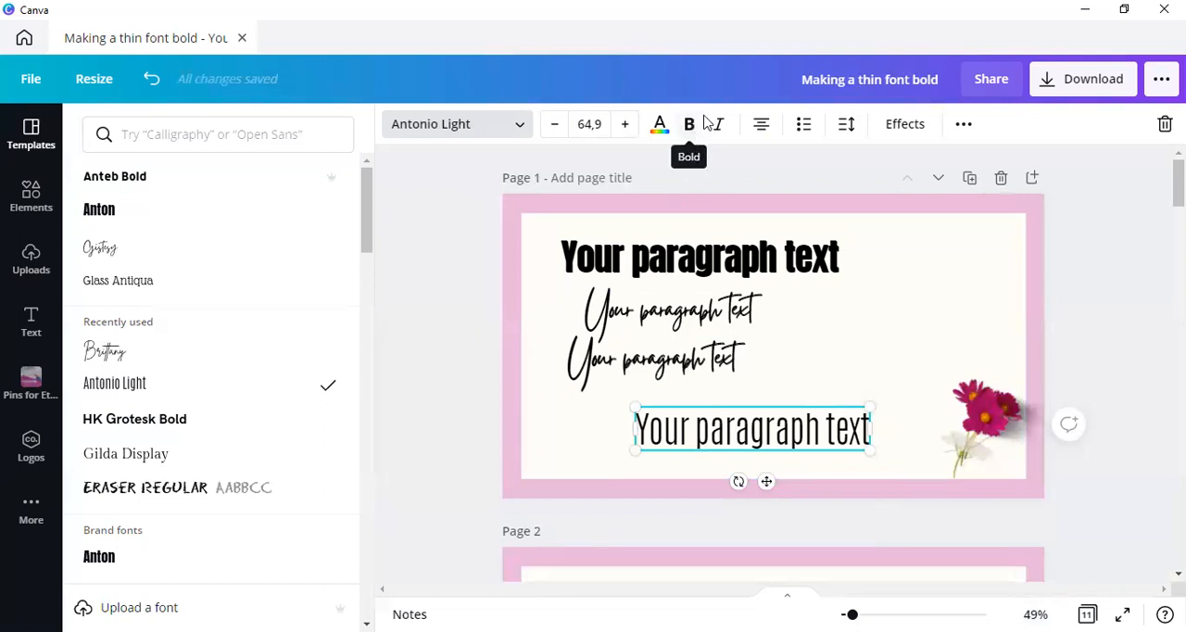
mouse_move(689, 123)
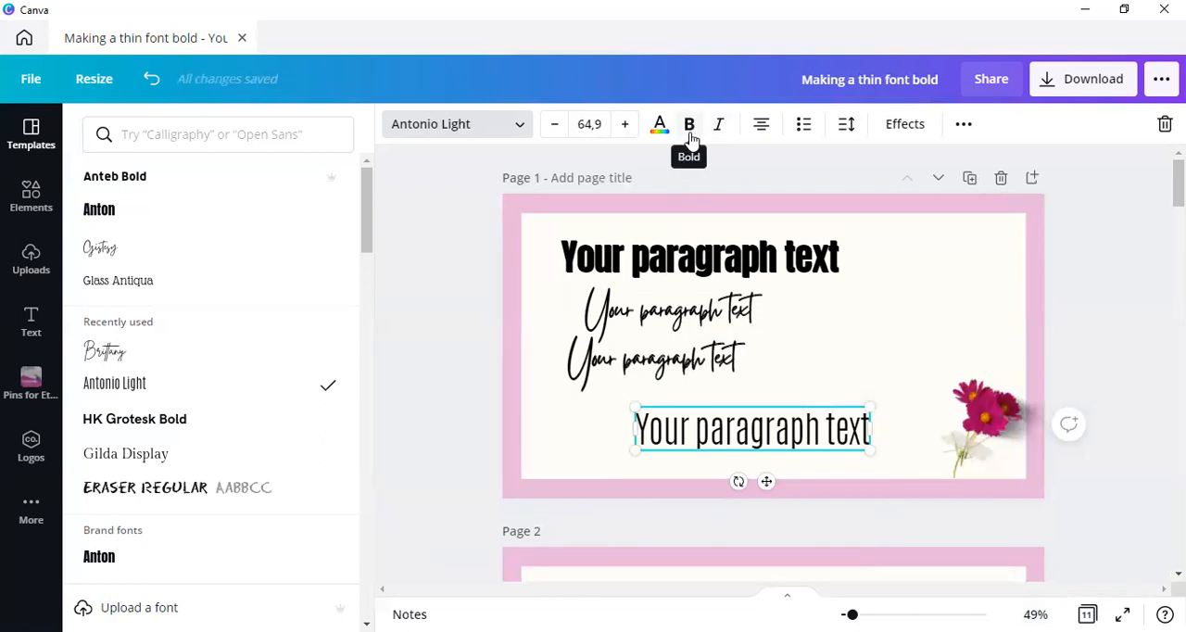
left_click(690, 122)
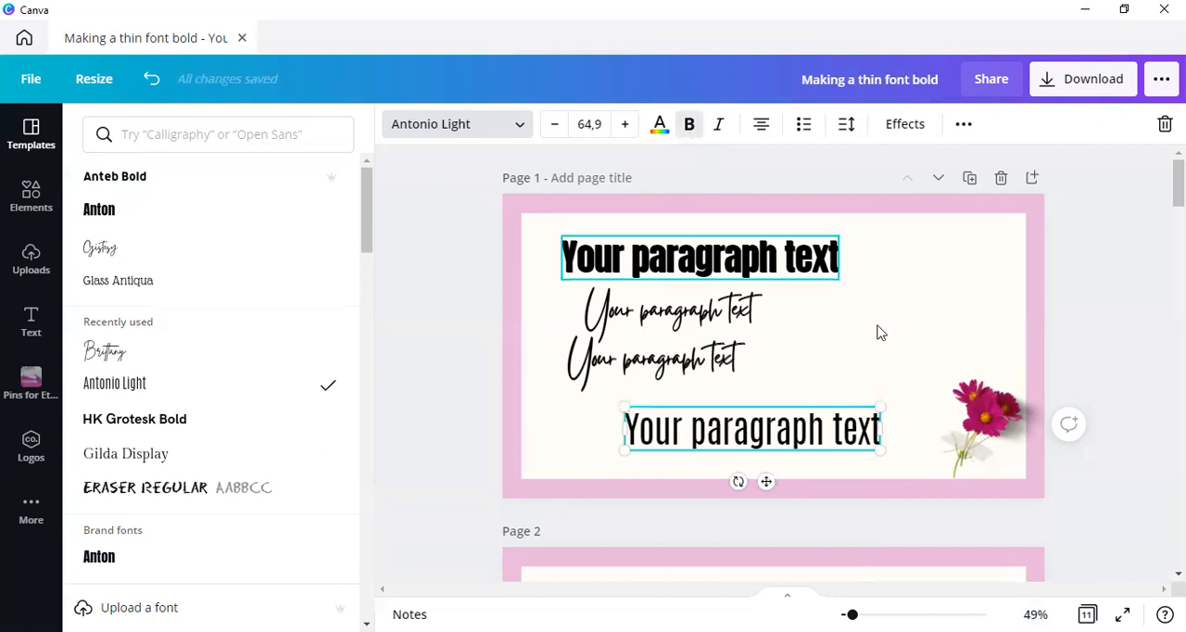